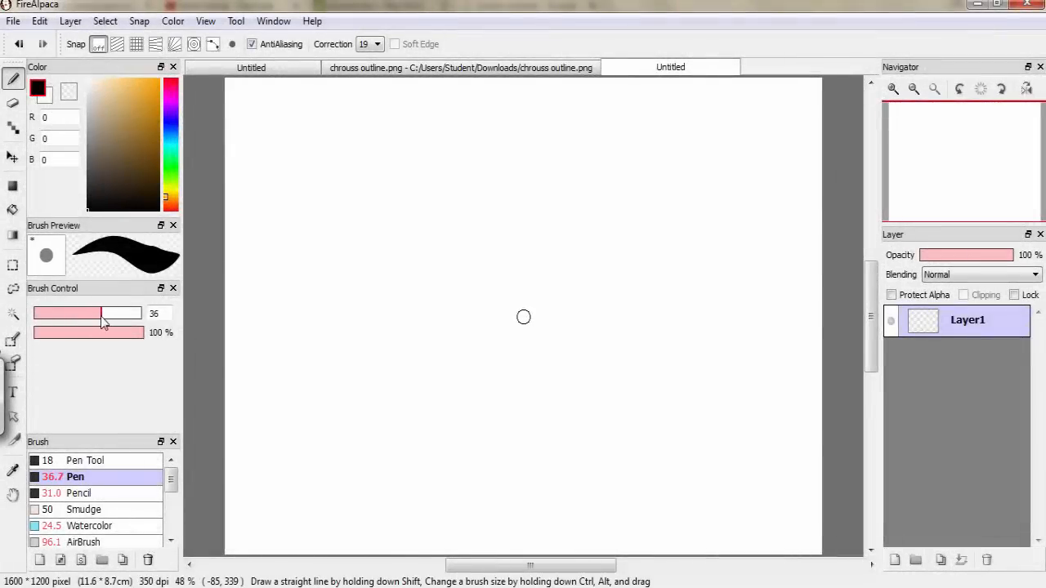
# Step: Increase the Pen brush width slightly before using concentric-circle snapping
pyautogui.moveTo(102, 313); pyautogui.dragTo(86, 313)
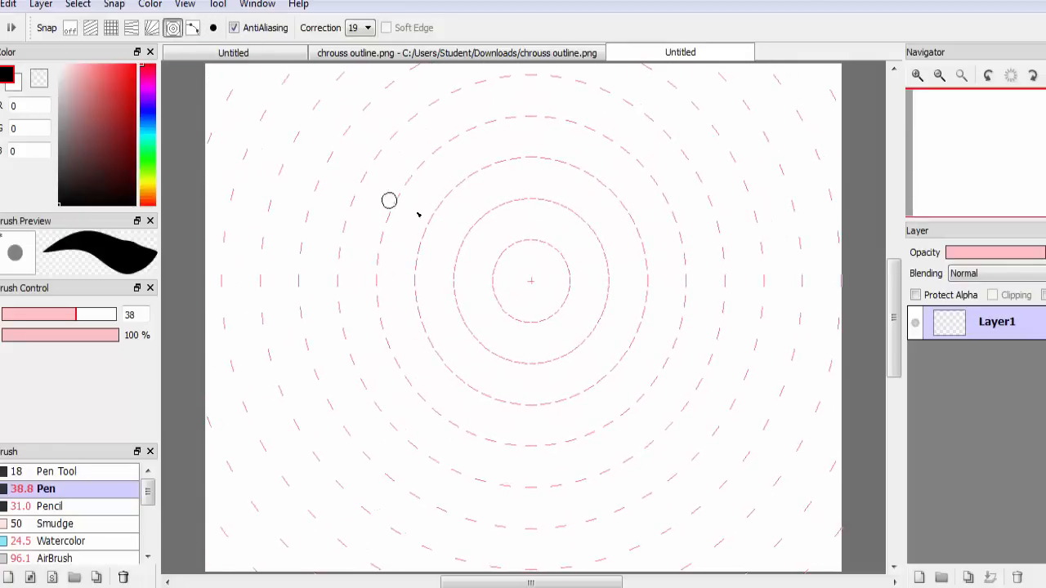
# Step: Turn snapping off and widen the Pencil brush to 145 px
pyautogui.moveTo(417, 216); pyautogui.dragTo(532, 282)
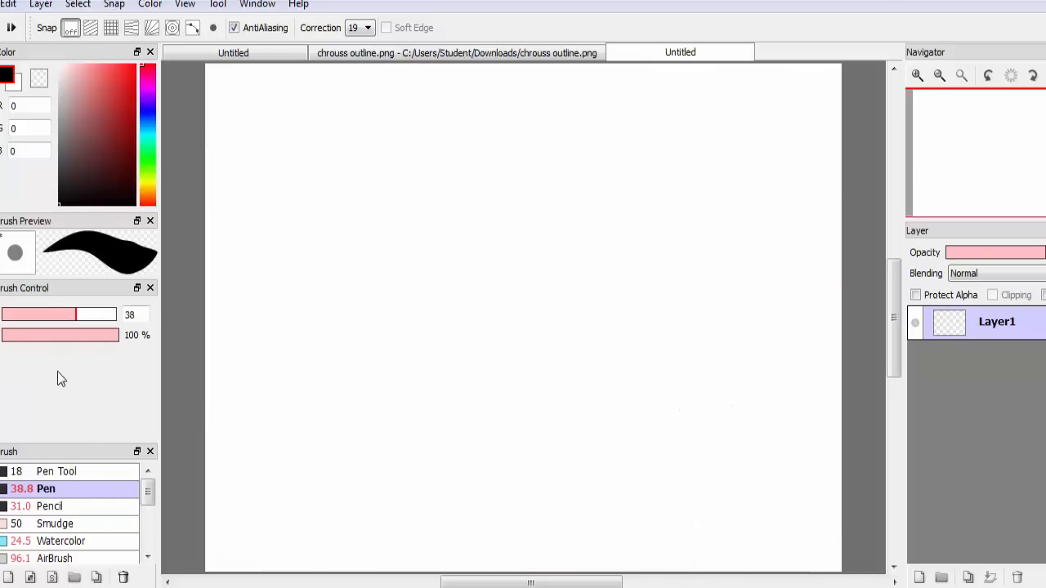
pyautogui.doubleClick(58, 471)
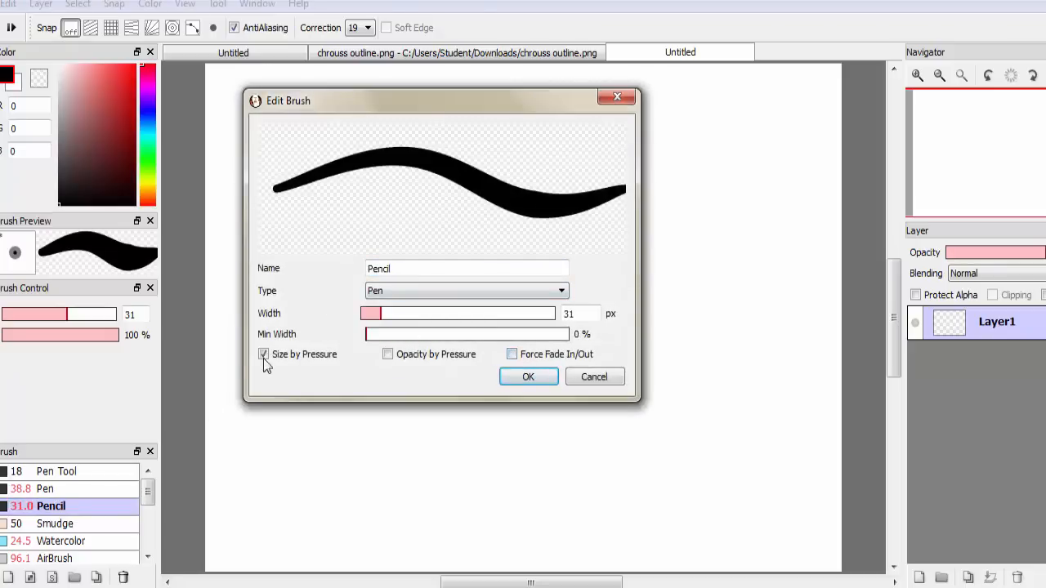
pyautogui.moveTo(371, 313); pyautogui.dragTo(409, 313)
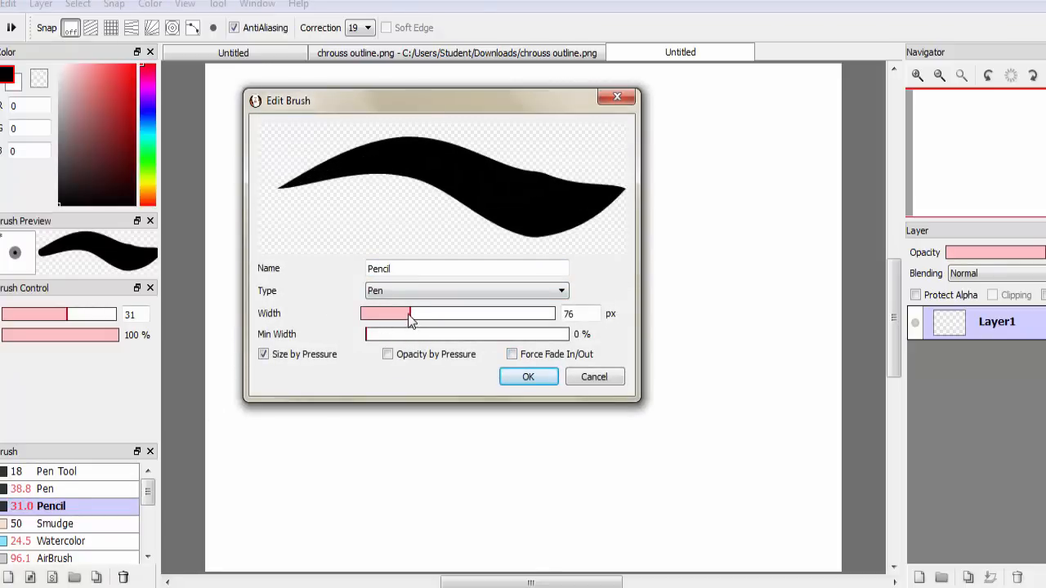
pyautogui.click(528, 377)
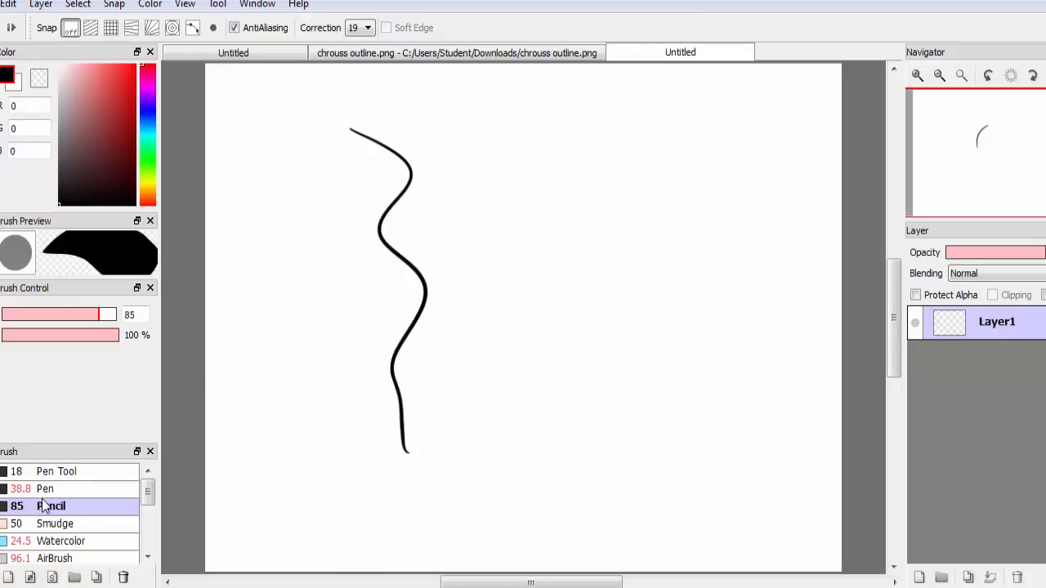
pyautogui.doubleClick(51, 506)
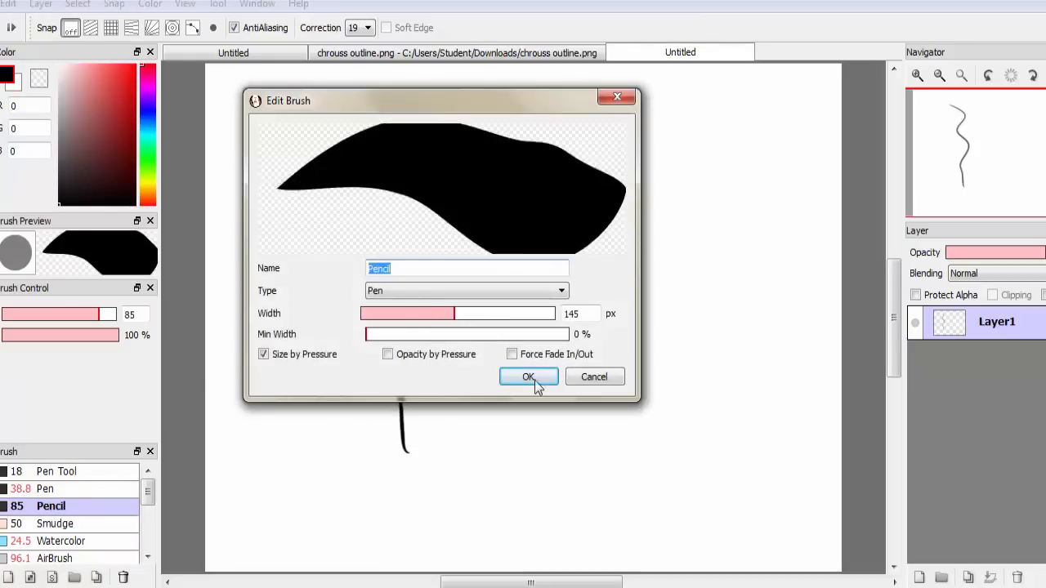
pyautogui.click(528, 376)
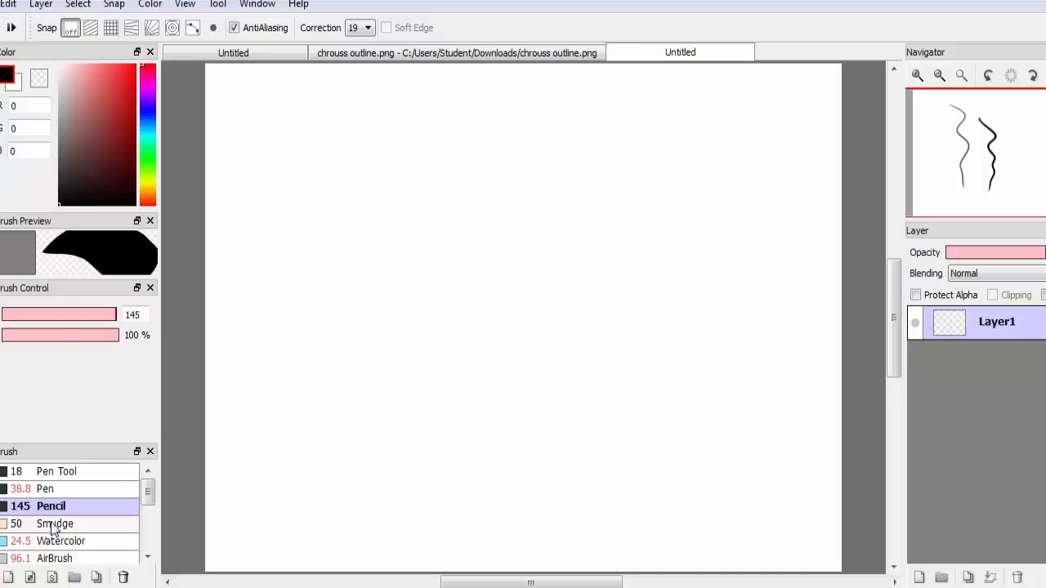
# Step: Reselect the Pen brush and close its settings without changes
pyautogui.click(46, 489)
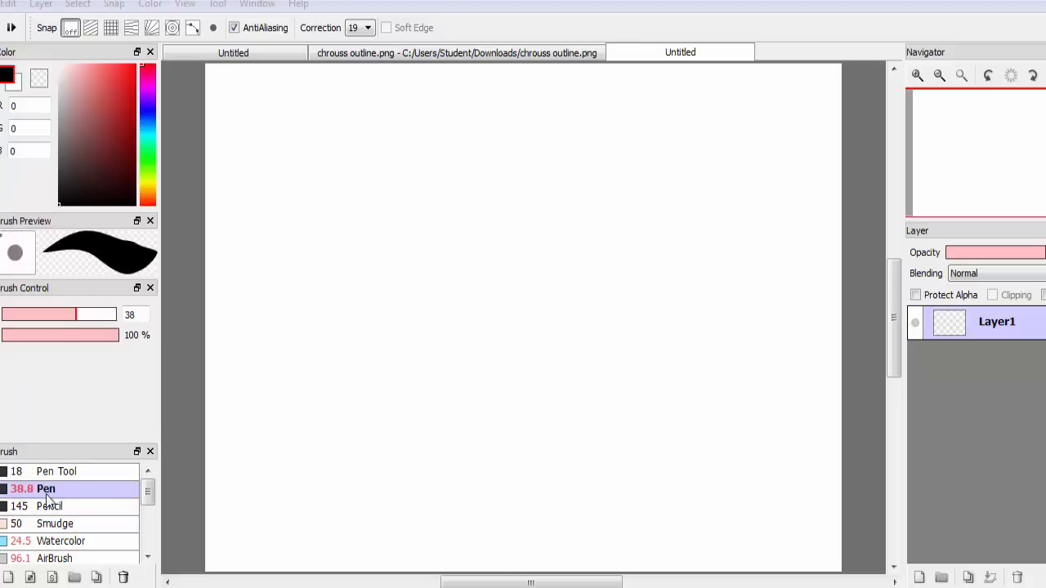
pyautogui.doubleClick(46, 488)
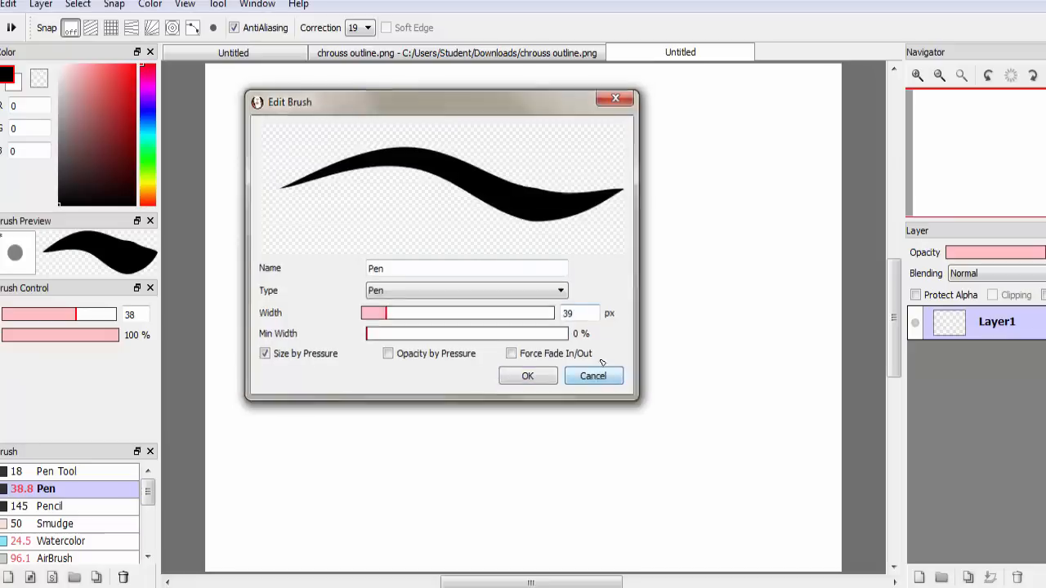
pyautogui.click(593, 376)
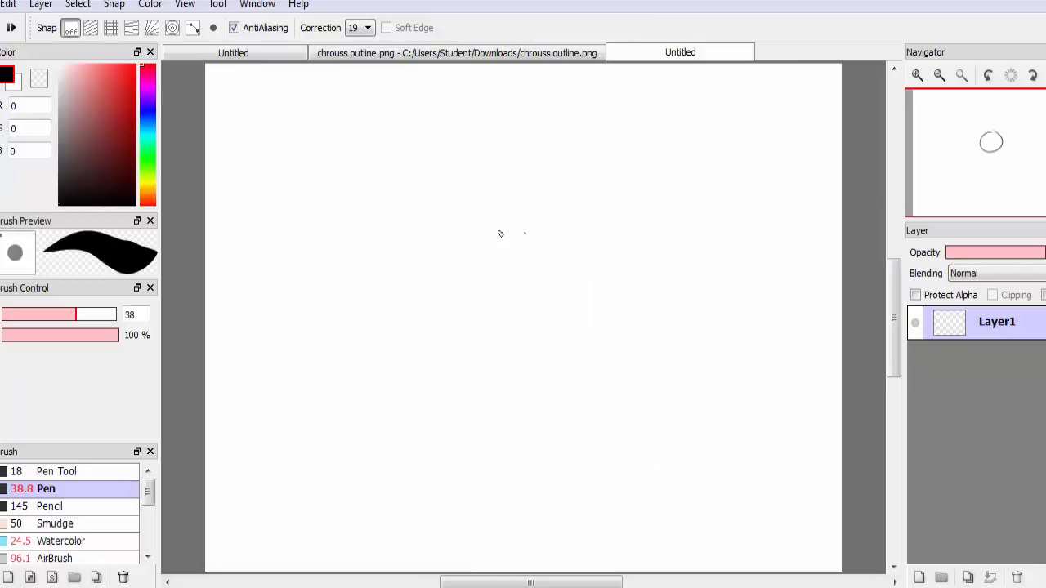
# Step: Draw a rough circle near the canvas centre, briefly viewing the fox document
pyautogui.moveTo(514, 233); pyautogui.dragTo(513, 233)
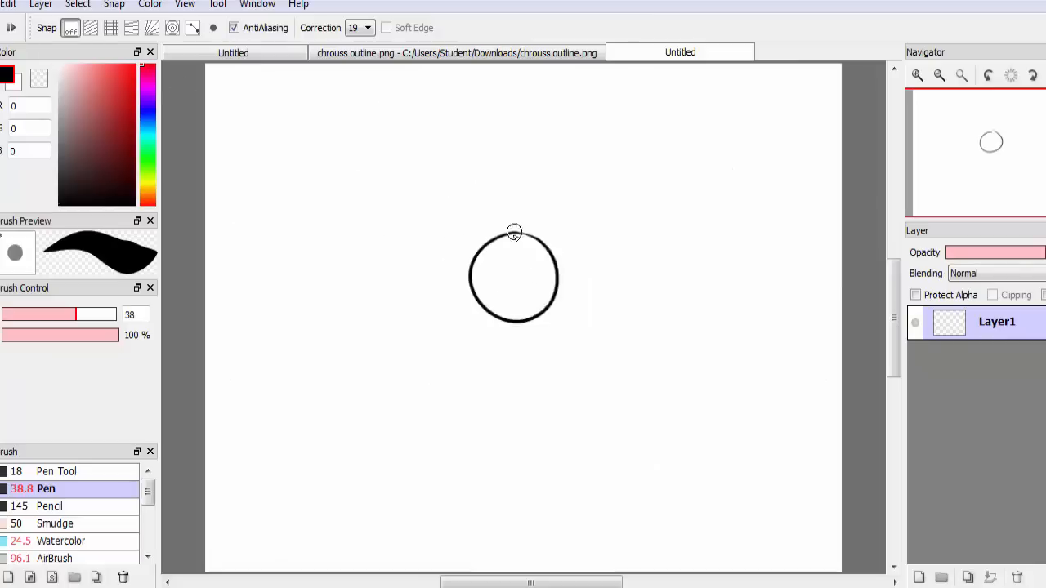
pyautogui.click(917, 75)
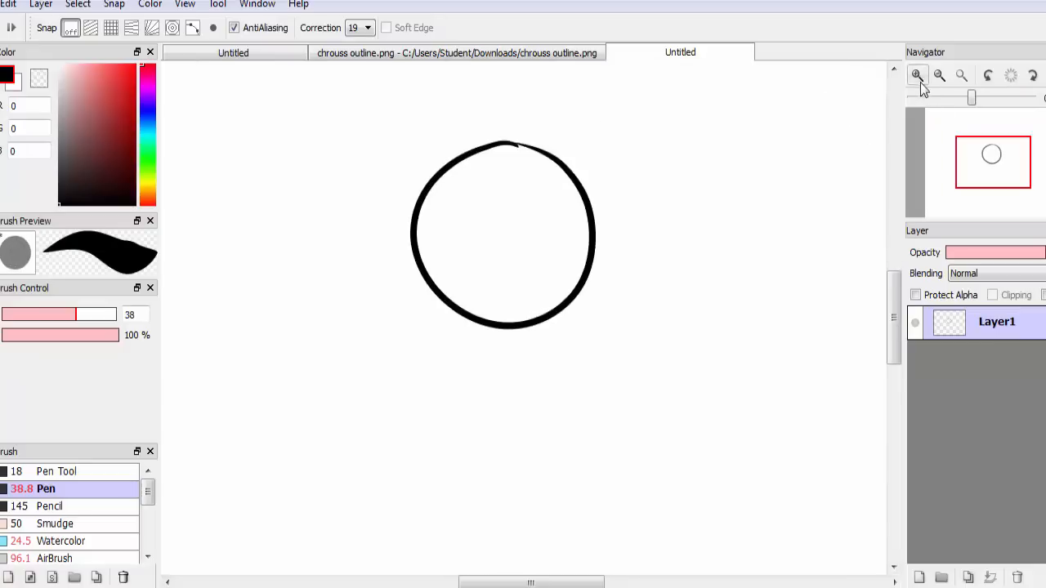
pyautogui.click(939, 75)
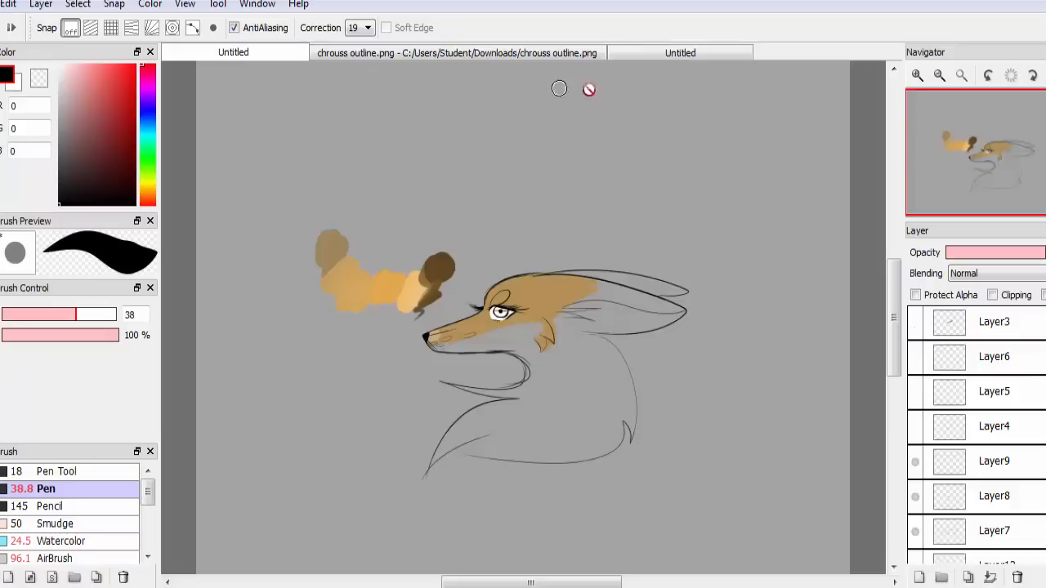
pyautogui.click(680, 53)
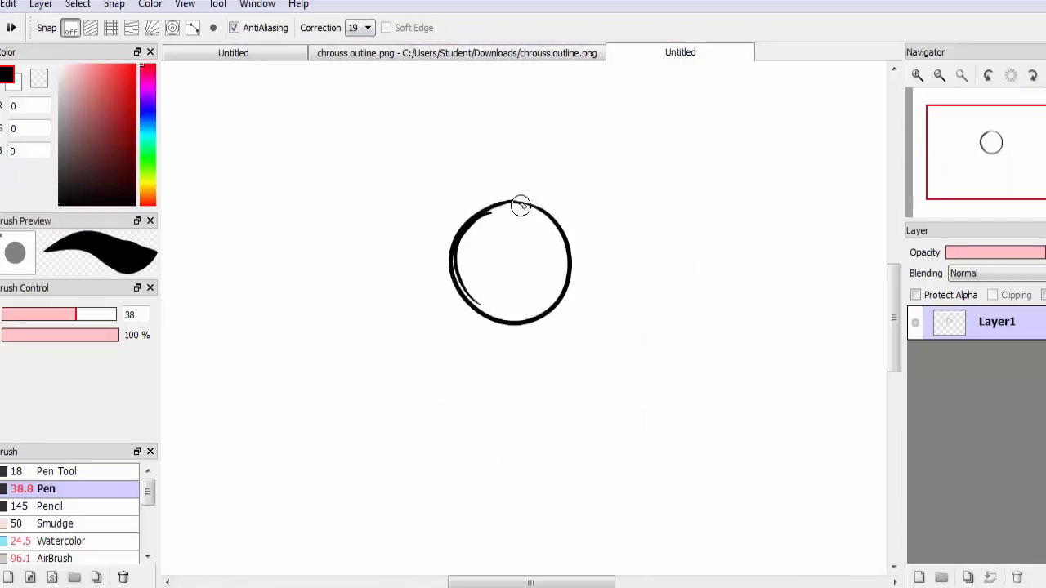
# Step: Add loose strokes plus vertical and horizontal guide lines through the circle
pyautogui.moveTo(521, 205); pyautogui.dragTo(553, 252)
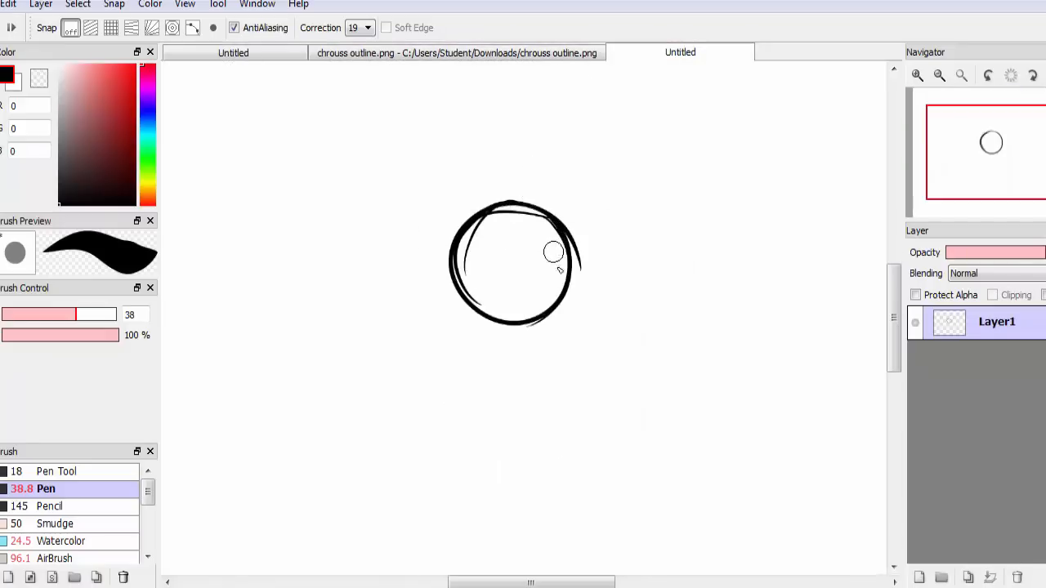
pyautogui.moveTo(511, 184); pyautogui.dragTo(514, 347)
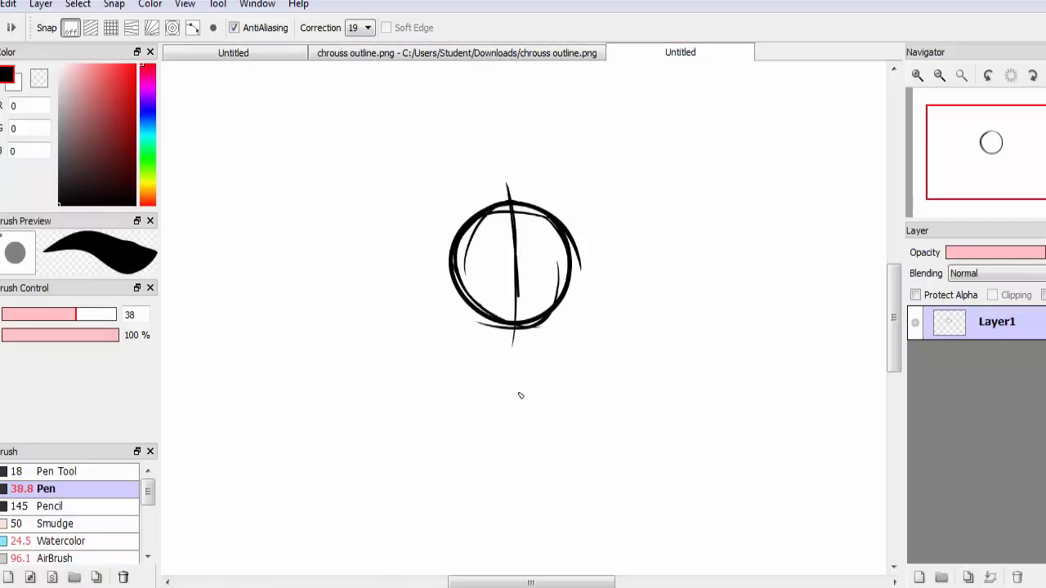
pyautogui.moveTo(437, 294); pyautogui.dragTo(605, 278)
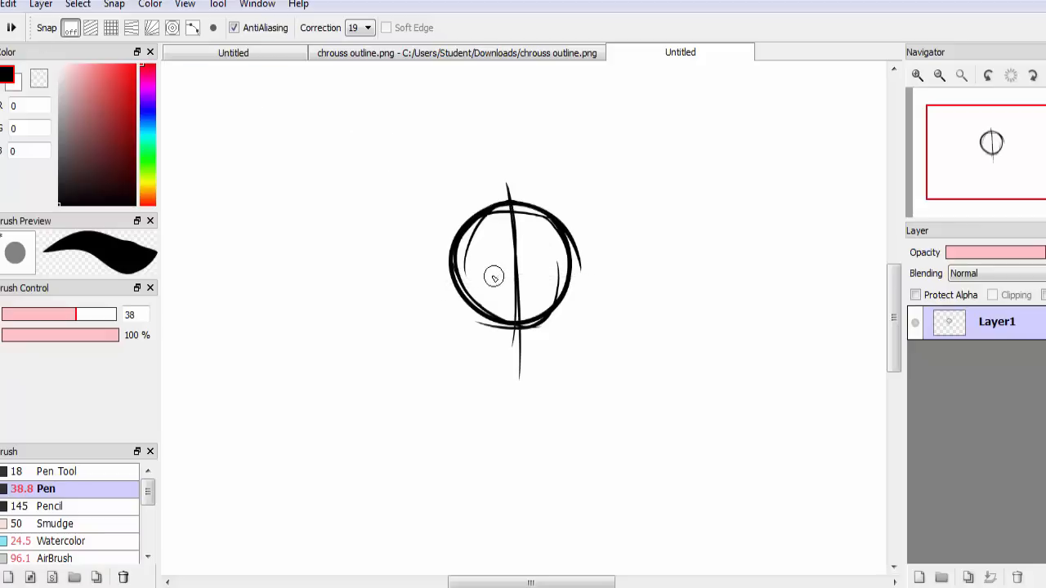
pyautogui.moveTo(457, 275); pyautogui.dragTo(564, 269)
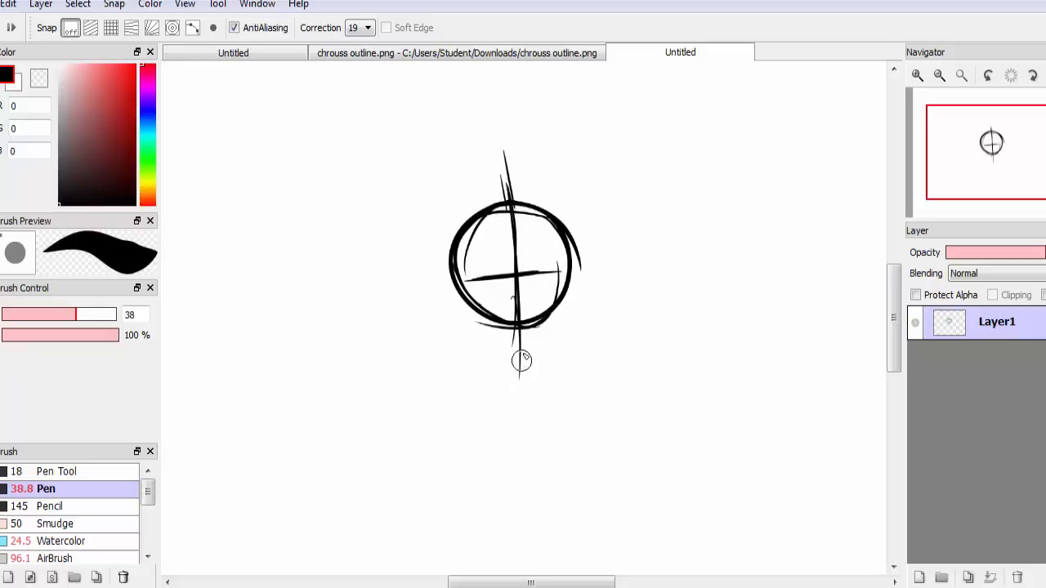
pyautogui.click(940, 75)
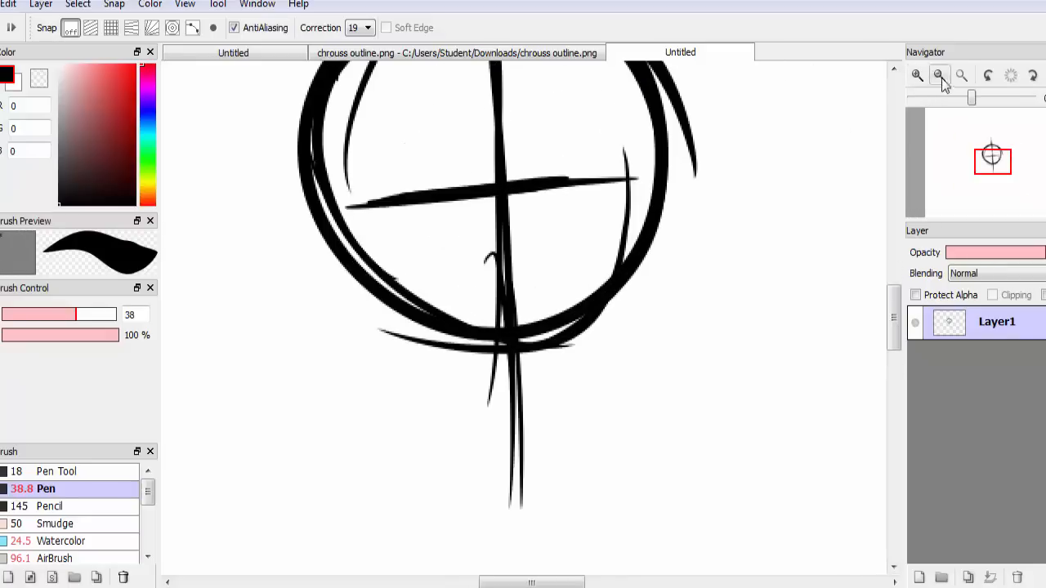
pyautogui.click(940, 75)
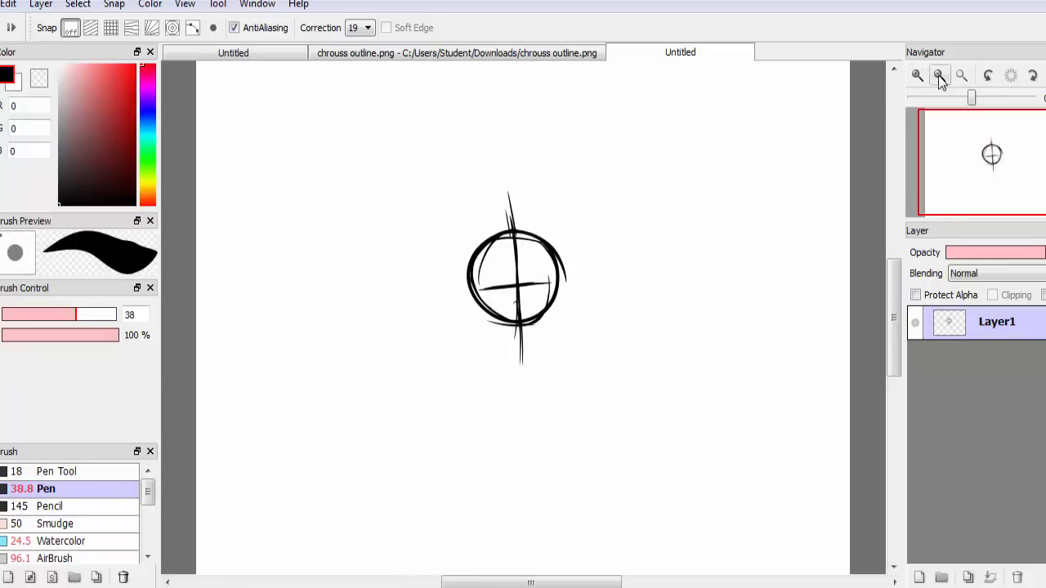
# Step: Lower Layer1's opacity so the circle sketch fades to light grey
pyautogui.click(940, 75)
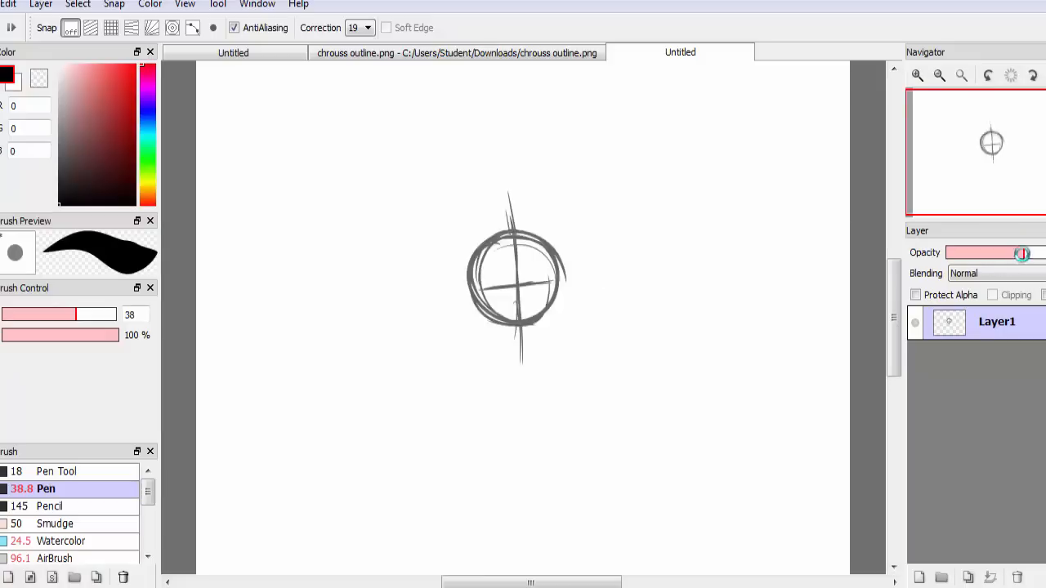
pyautogui.moveTo(1022, 252); pyautogui.dragTo(961, 253)
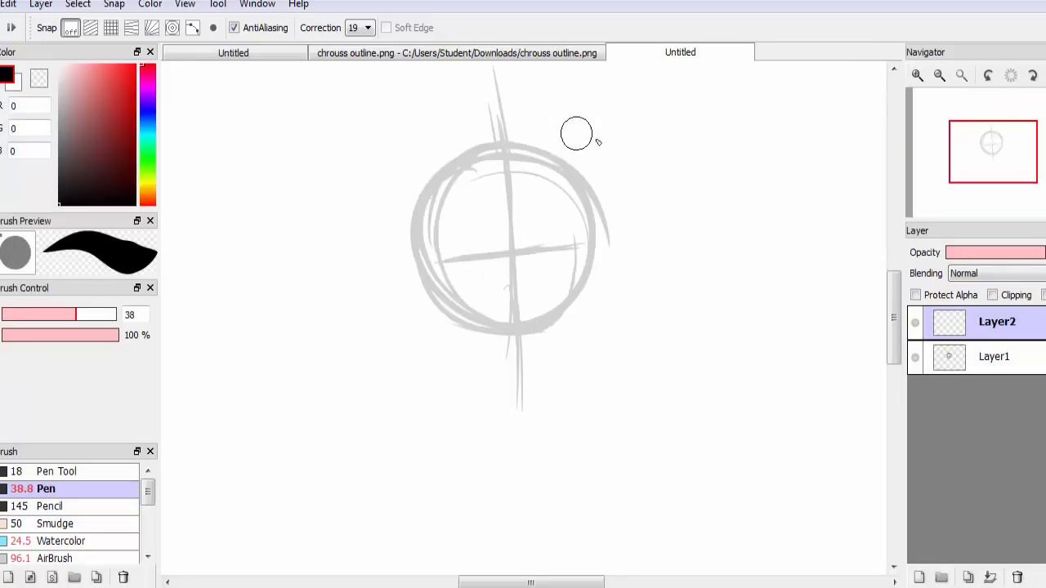
pyautogui.moveTo(515, 245)
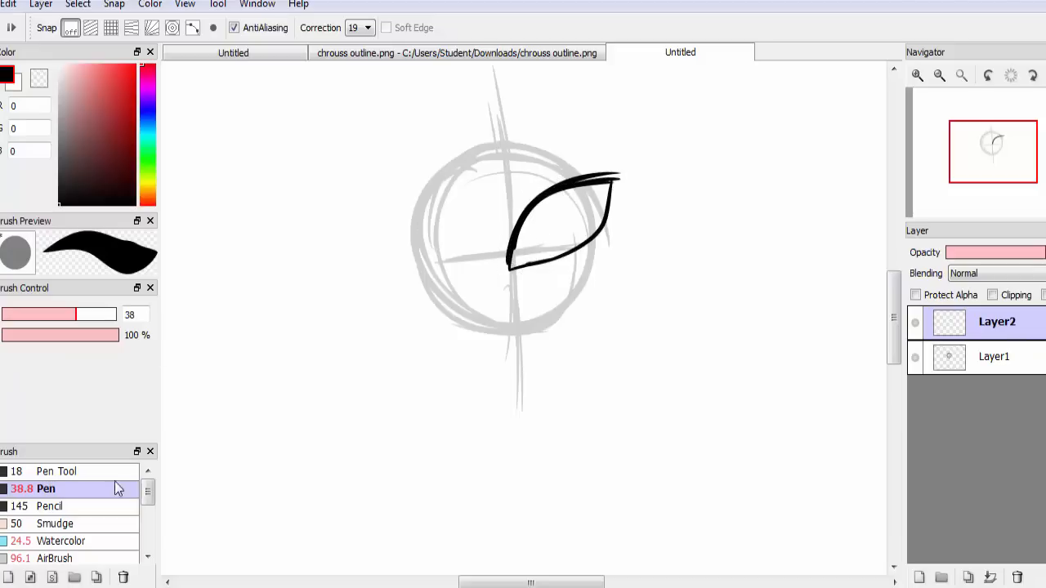
# Step: Widen the Watercolor brush to 141 px
pyautogui.click(64, 541)
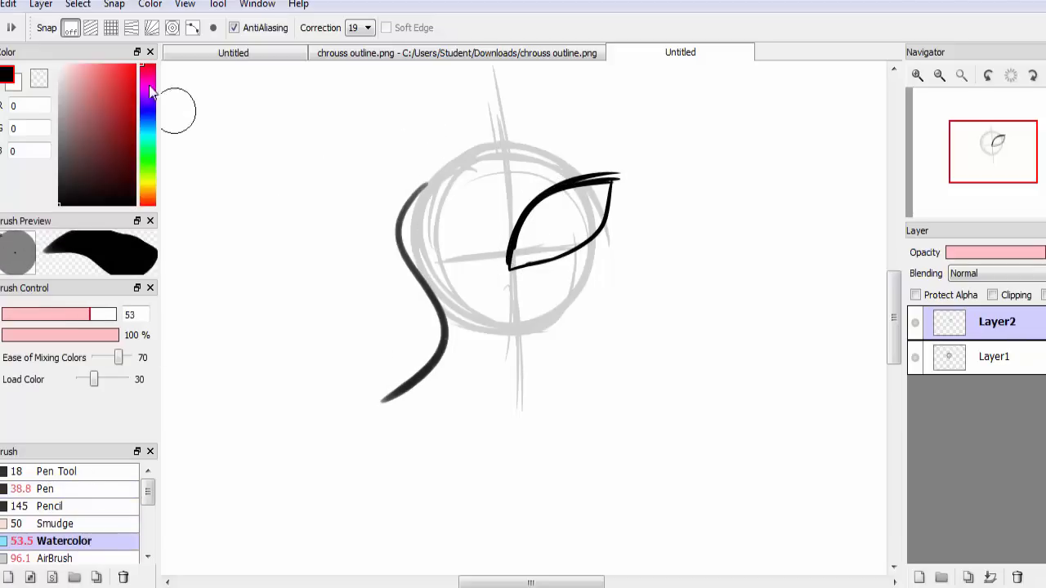
pyautogui.click(918, 75)
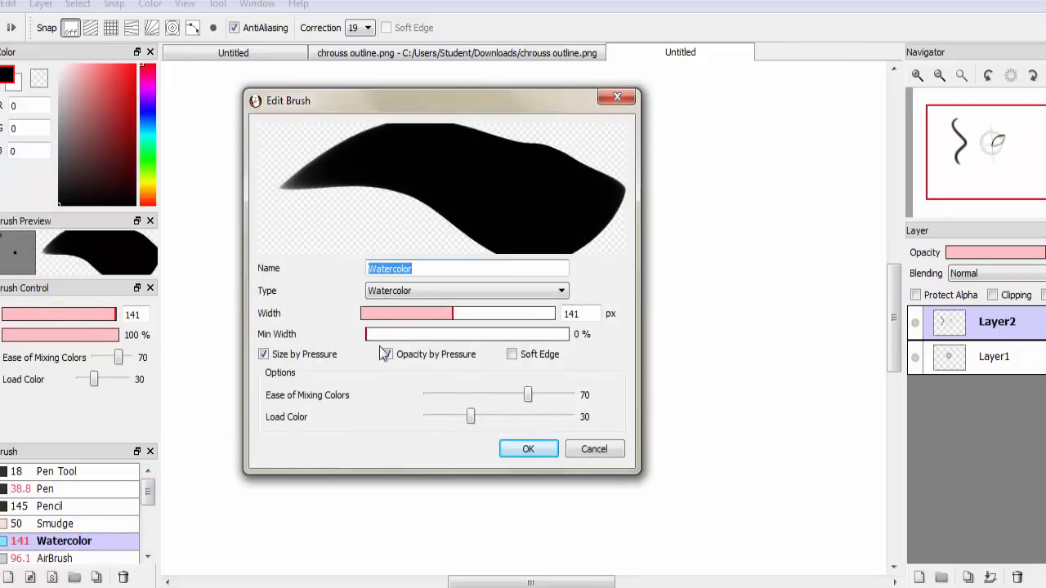
pyautogui.click(528, 449)
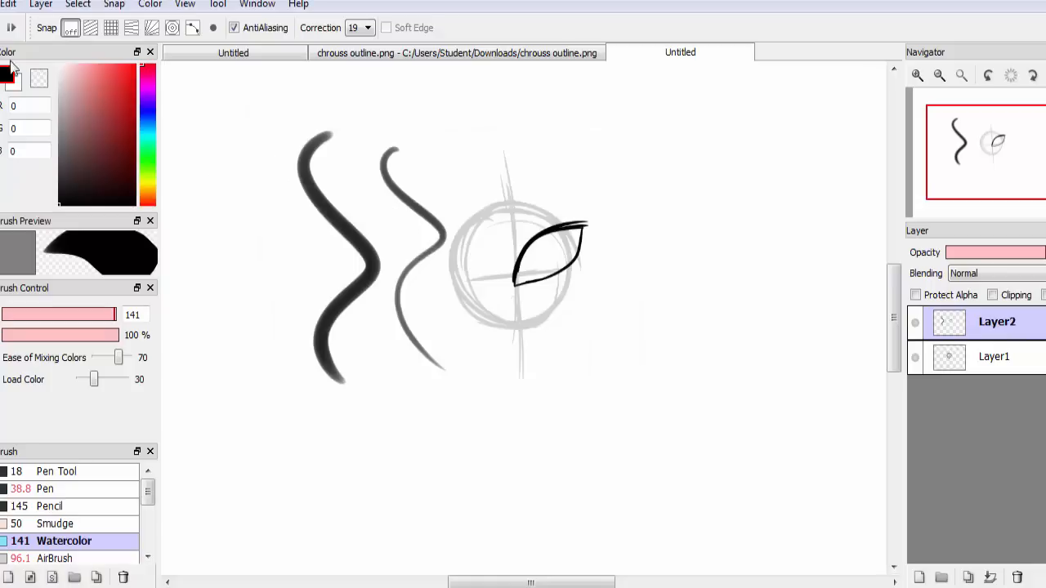
# Step: Set the AirBrush width to 127 px
pyautogui.click(57, 558)
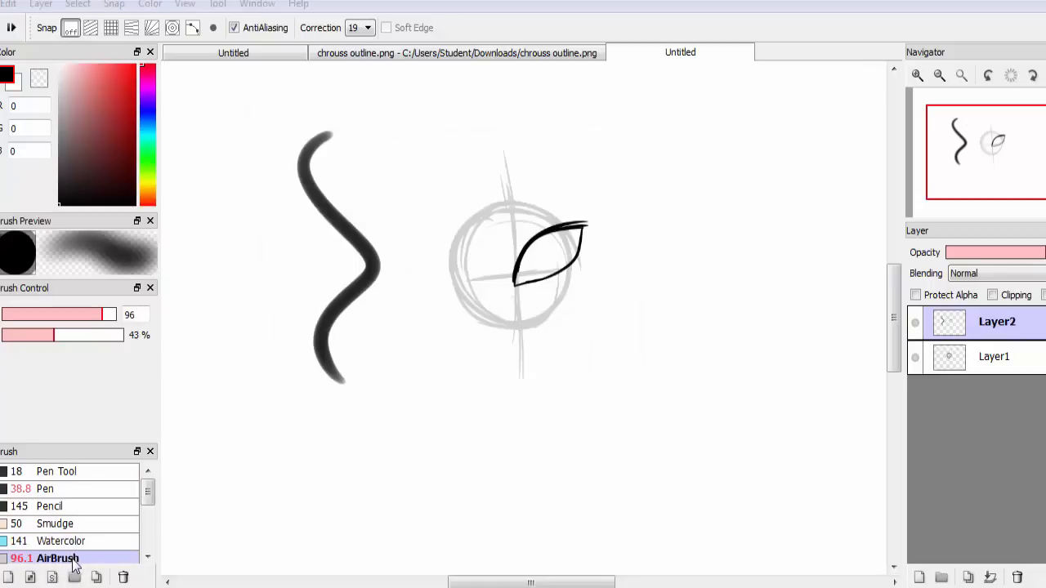
pyautogui.doubleClick(57, 558)
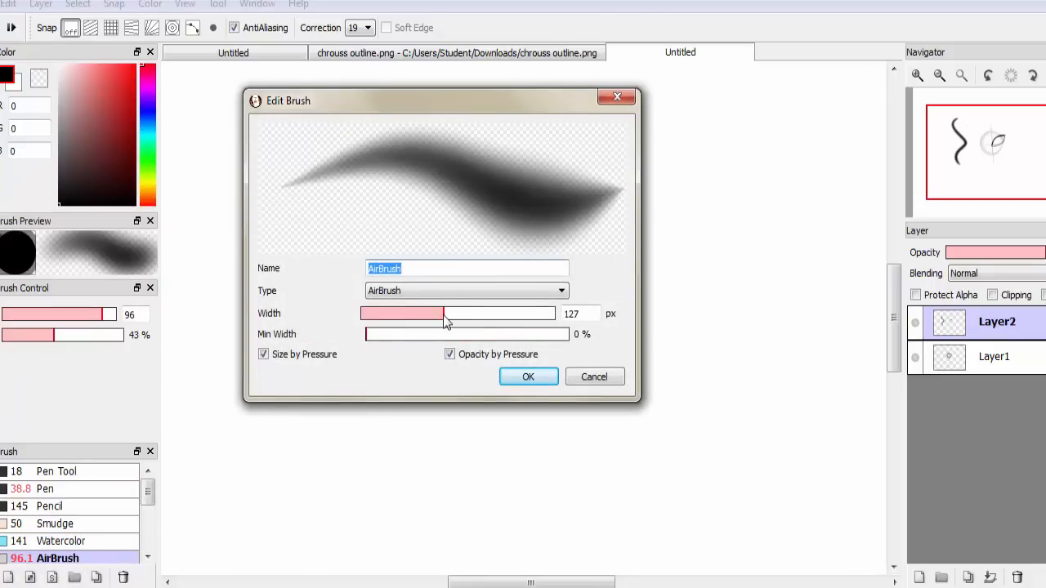
pyautogui.click(528, 377)
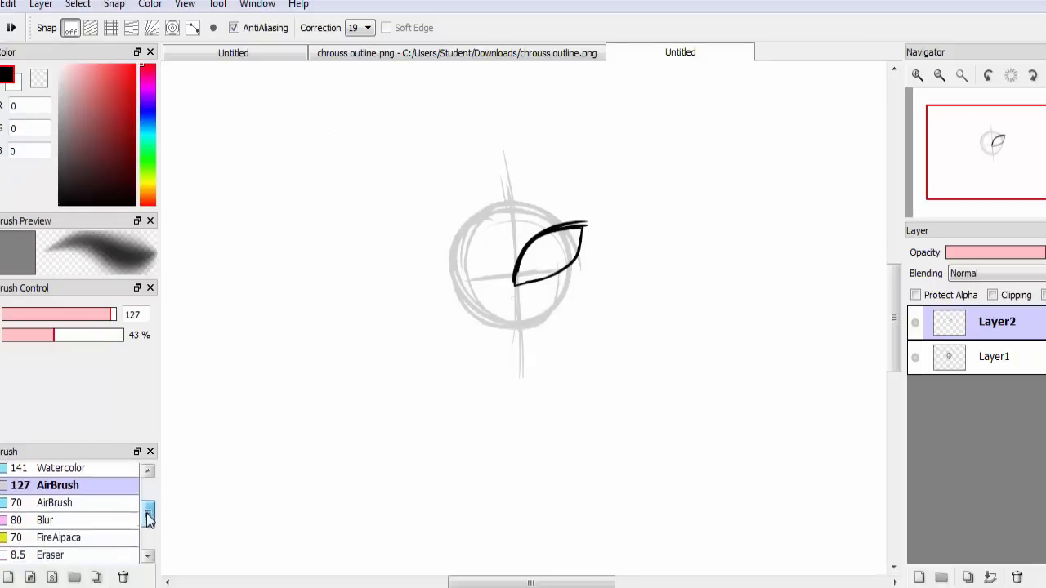
pyautogui.scroll(3)
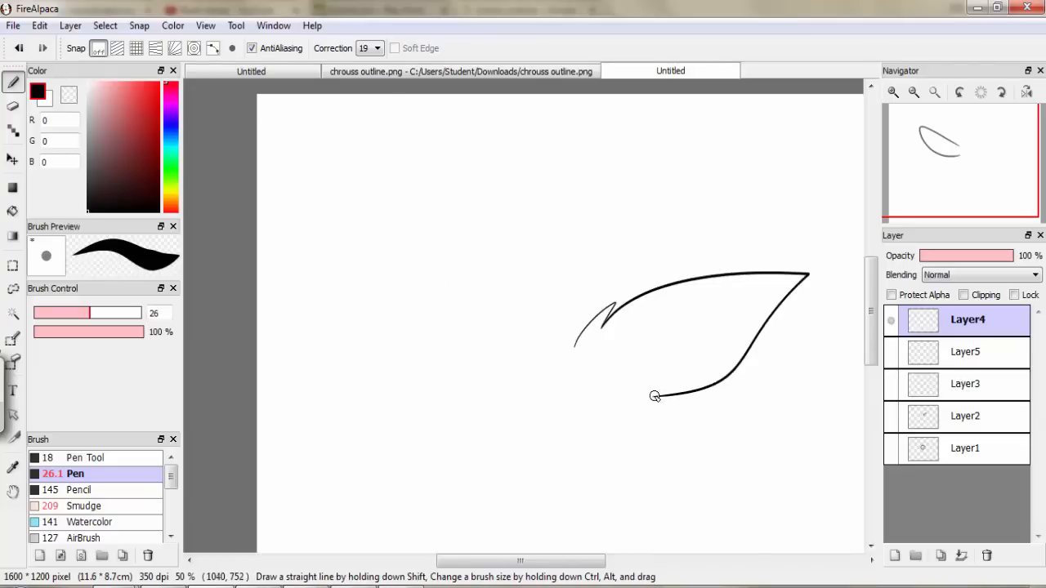
# Step: Draw a pointed curved outline and a second pointed curve near the top
pyautogui.moveTo(654, 397); pyautogui.dragTo(582, 397)
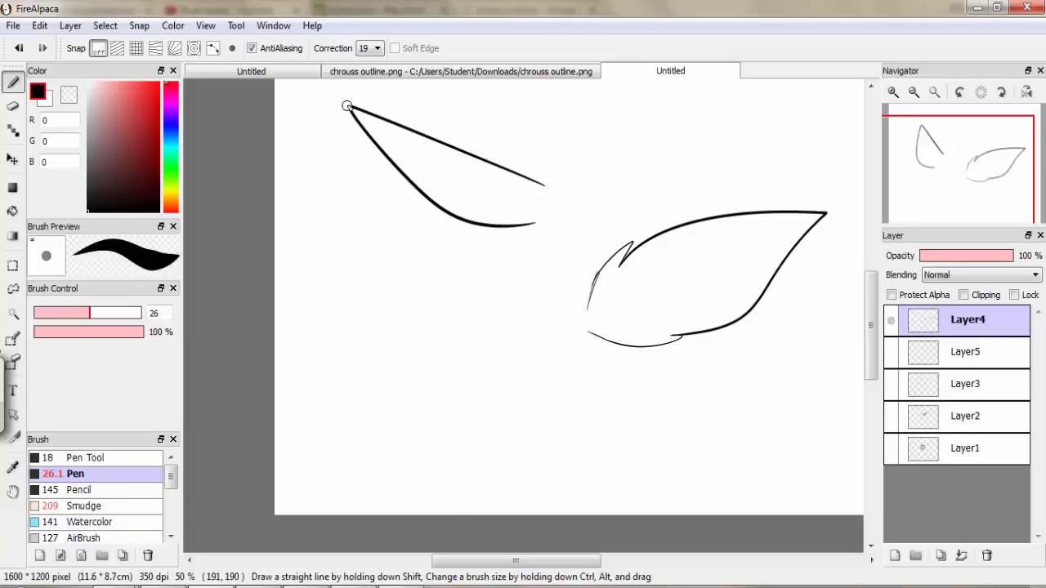
pyautogui.moveTo(347, 107); pyautogui.dragTo(564, 221)
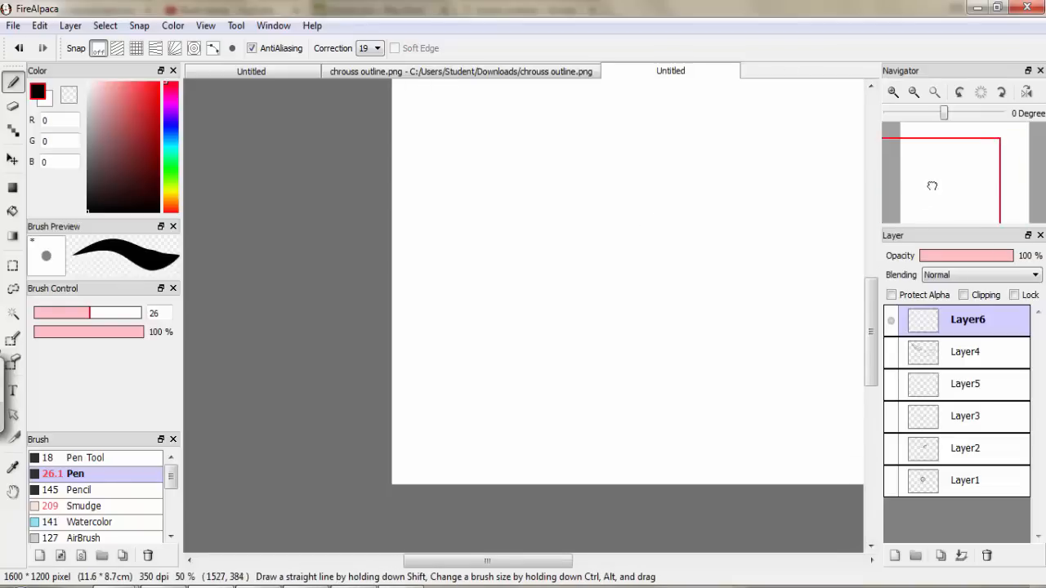
# Step: Draw the thick angled upper lid and thin lower line on Layer6, checking the fox painting
pyautogui.moveTo(650, 266); pyautogui.dragTo(768, 204)
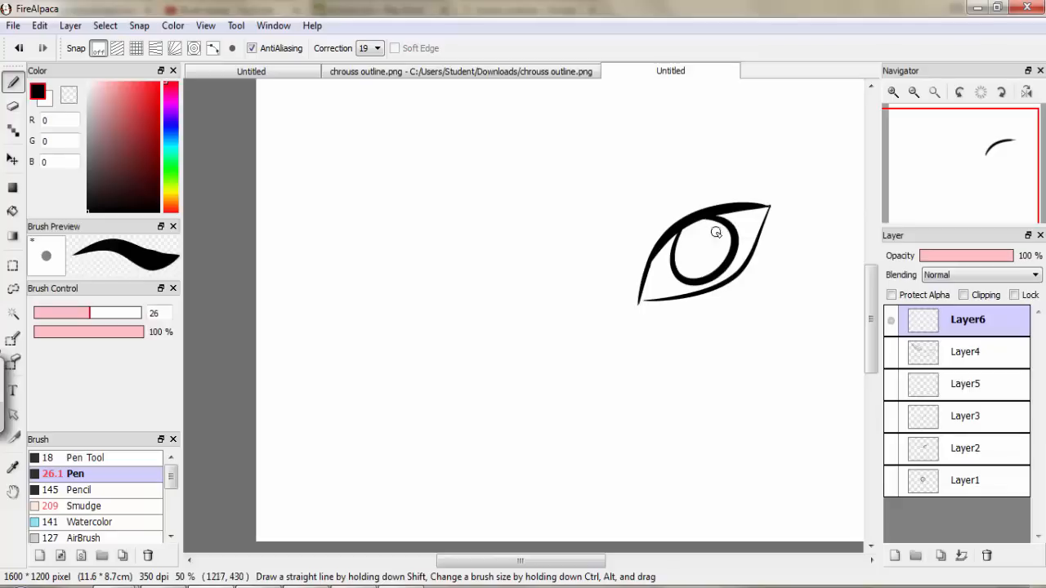
pyautogui.click(699, 249)
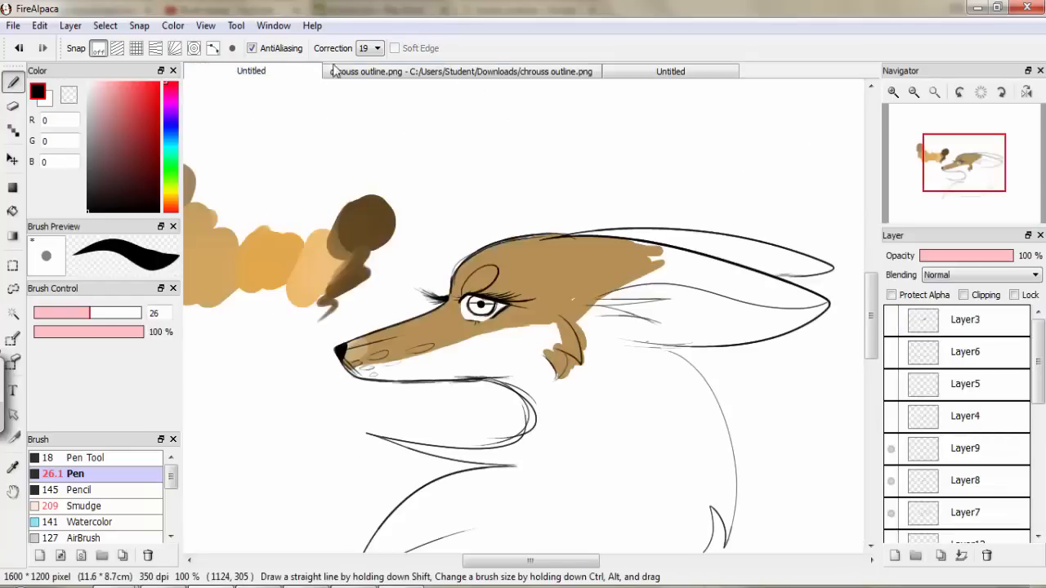
pyautogui.click(671, 71)
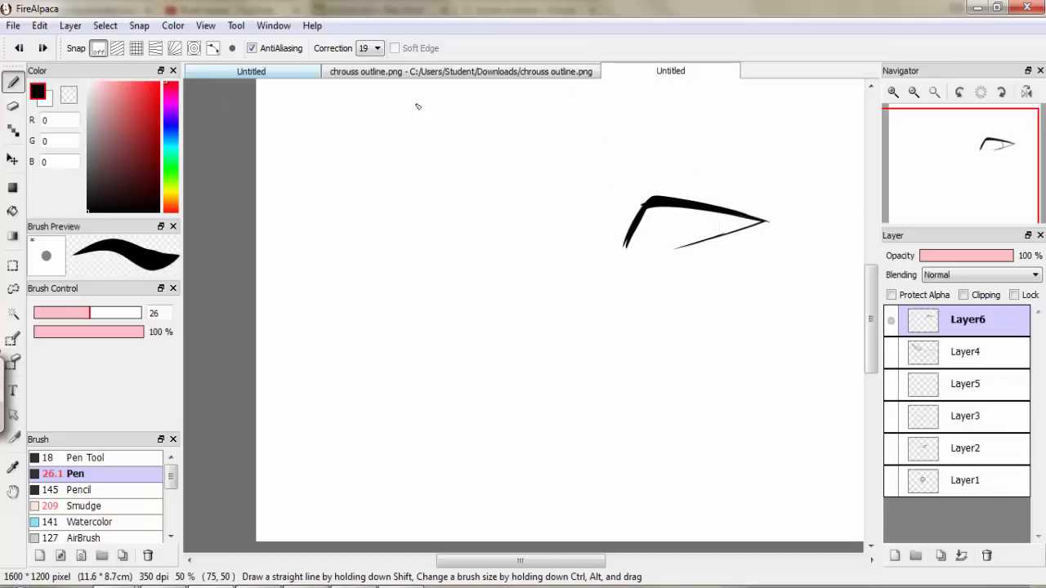
# Step: Draw the iris and fill in the pupil inside the eye
pyautogui.moveTo(662, 237); pyautogui.dragTo(694, 221)
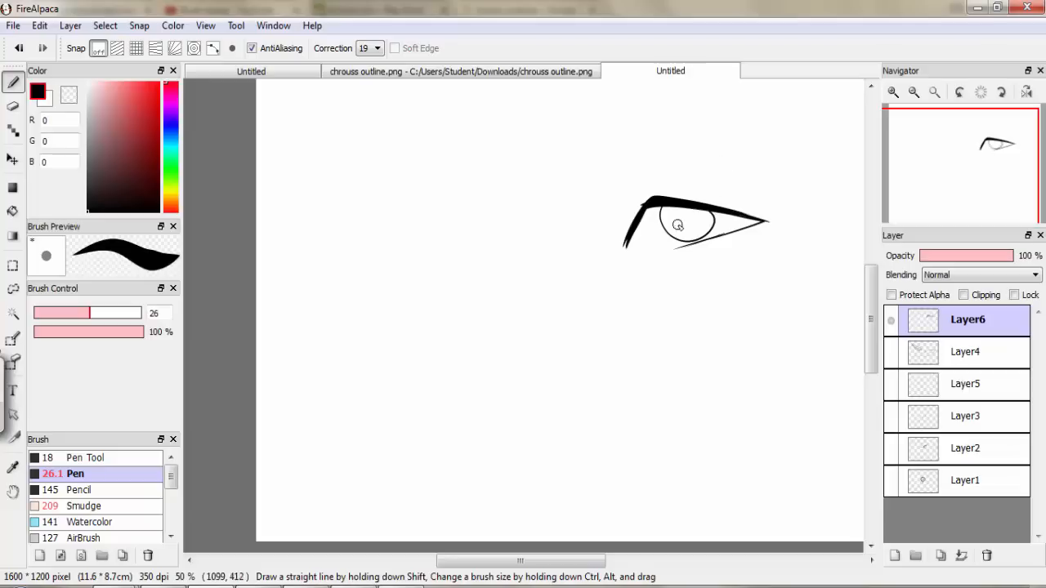
pyautogui.click(685, 223)
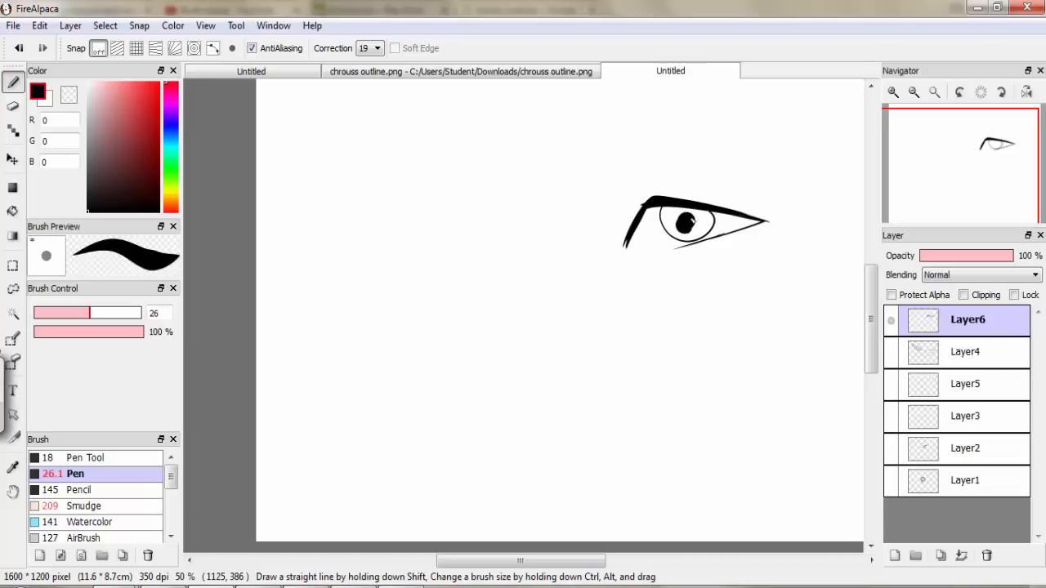
pyautogui.click(893, 92)
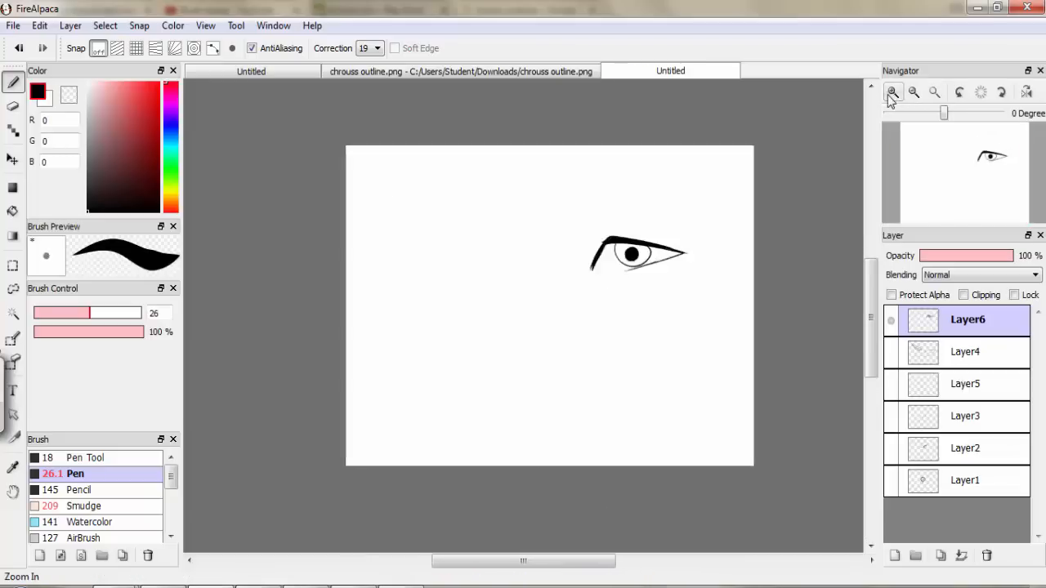
pyautogui.click(893, 92)
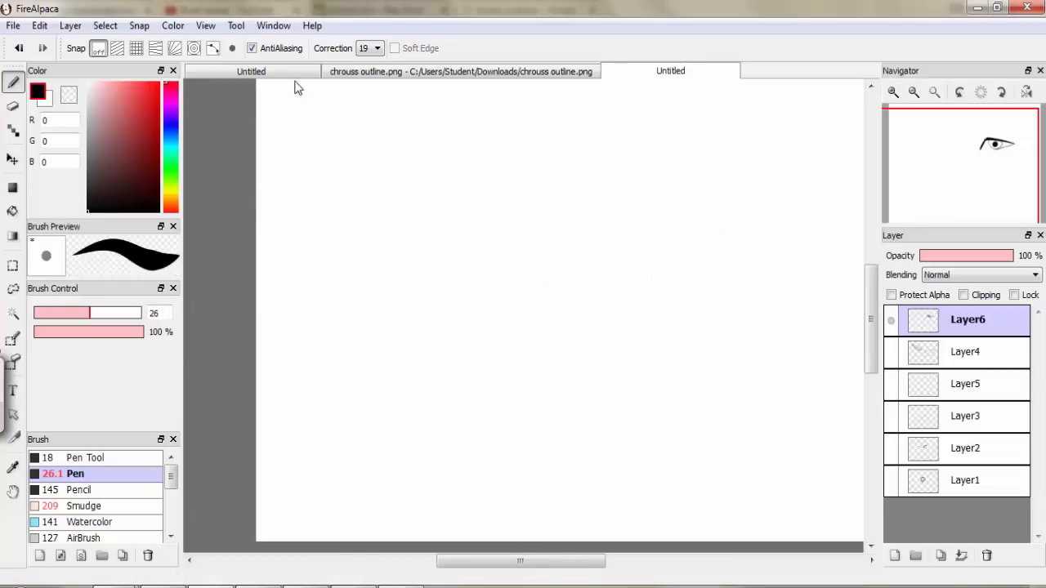
# Step: Erase the practice eye and select the Watercolor brush on the fox painting
pyautogui.moveTo(470, 176); pyautogui.dragTo(458, 233)
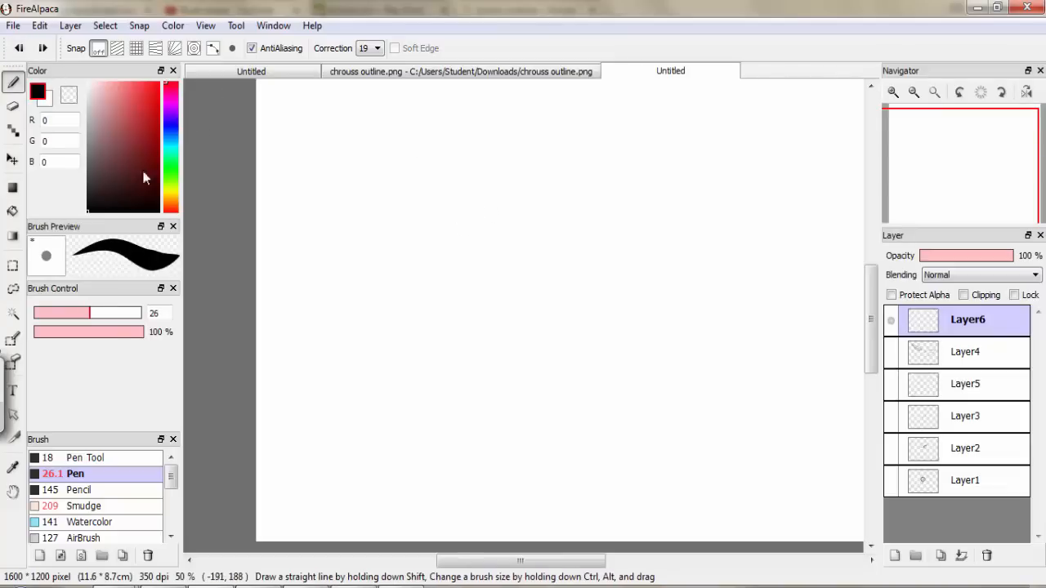
pyautogui.moveTo(421, 196); pyautogui.dragTo(421, 344)
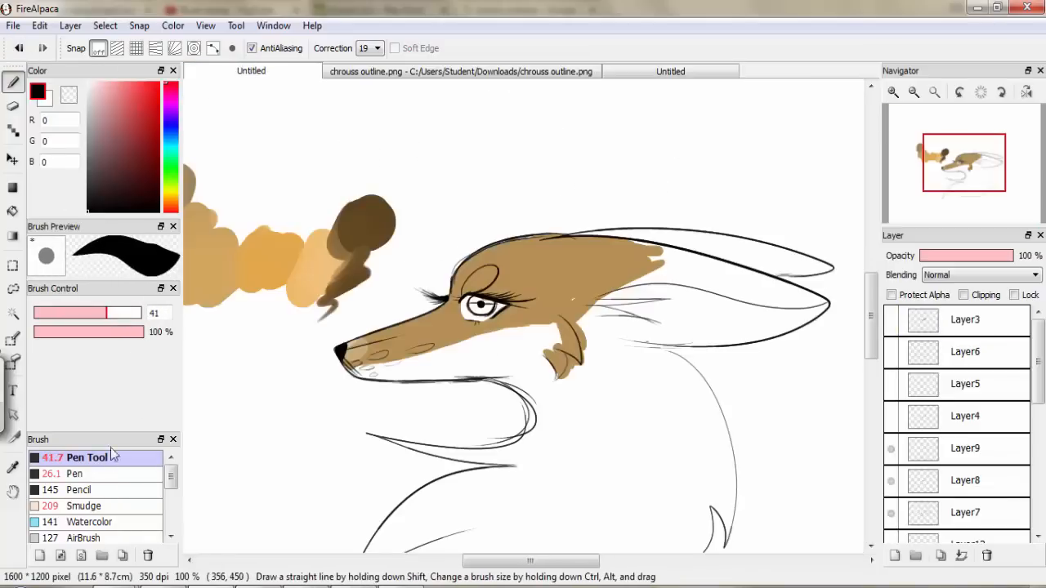
pyautogui.click(90, 521)
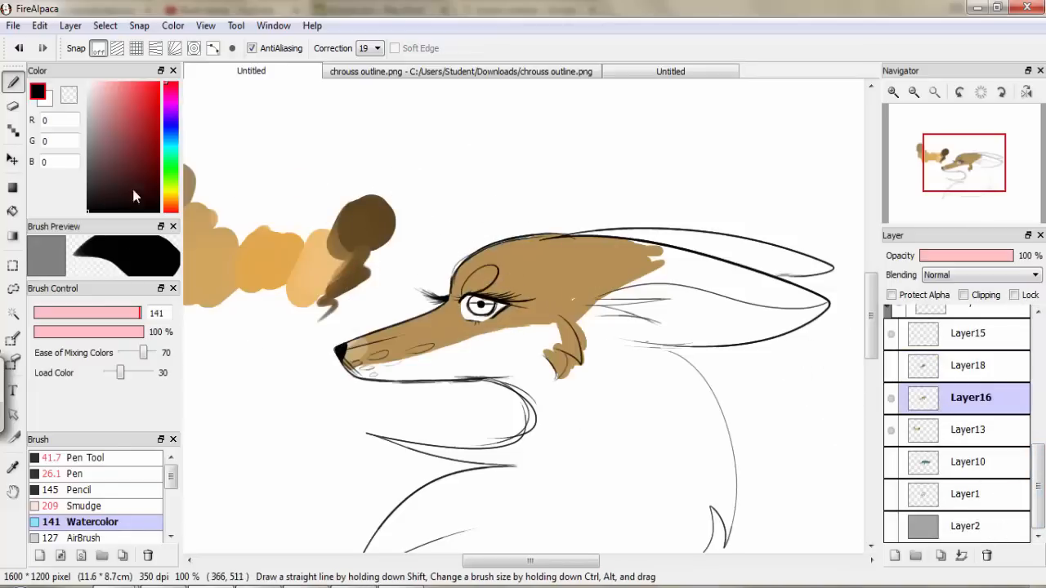
# Step: Paint tan (181,145,85) Pencil fur toward the ear and add Layer19
pyautogui.click(125, 120)
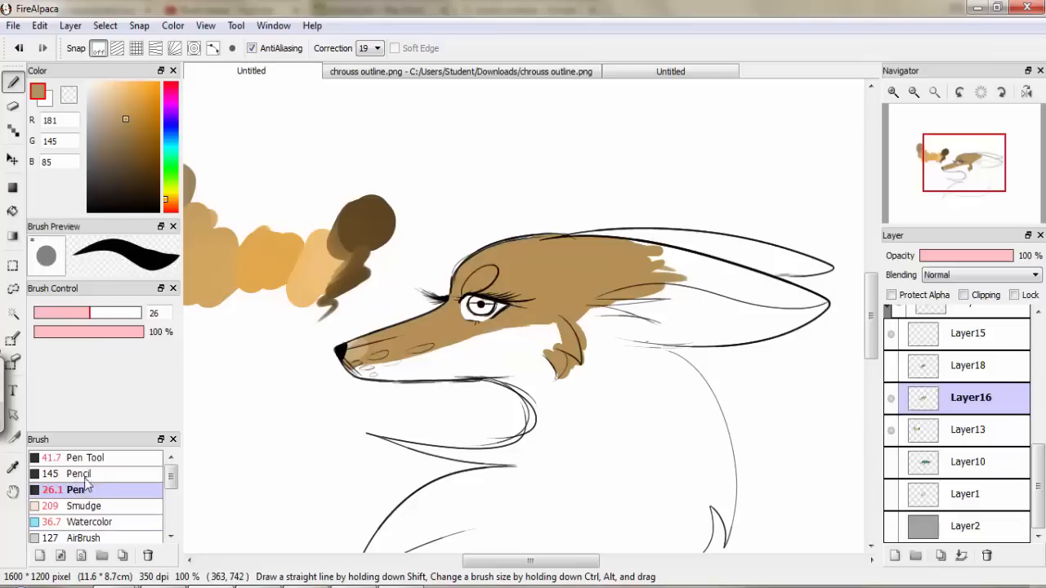
pyautogui.click(77, 474)
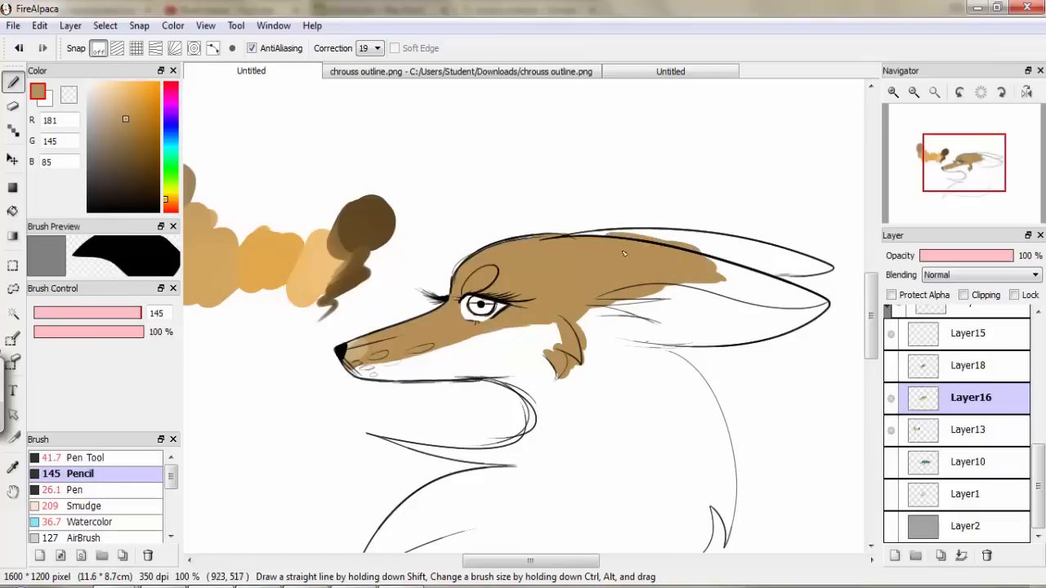
pyautogui.moveTo(147, 313); pyautogui.dragTo(86, 313)
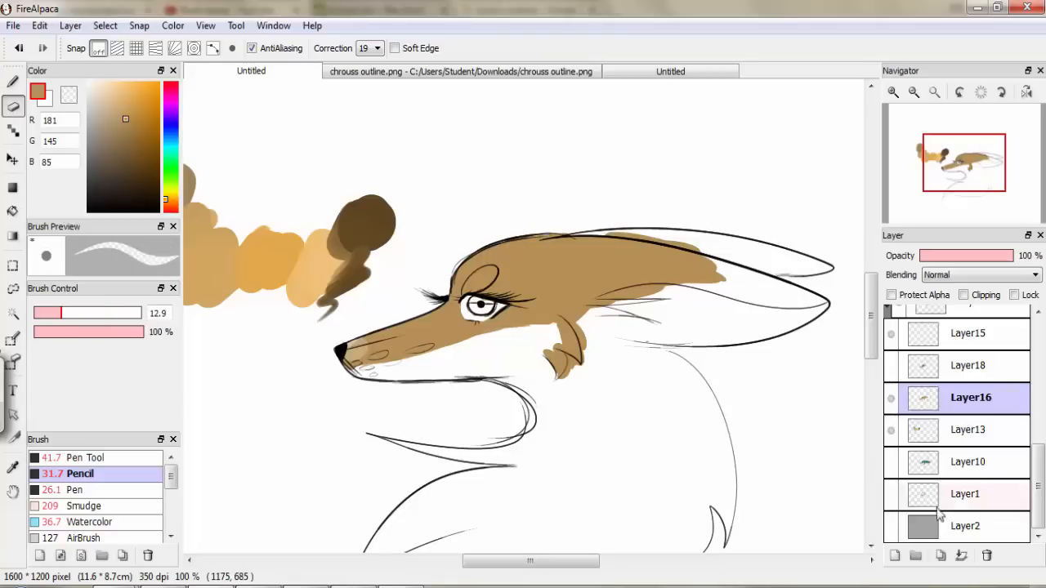
pyautogui.click(165, 125)
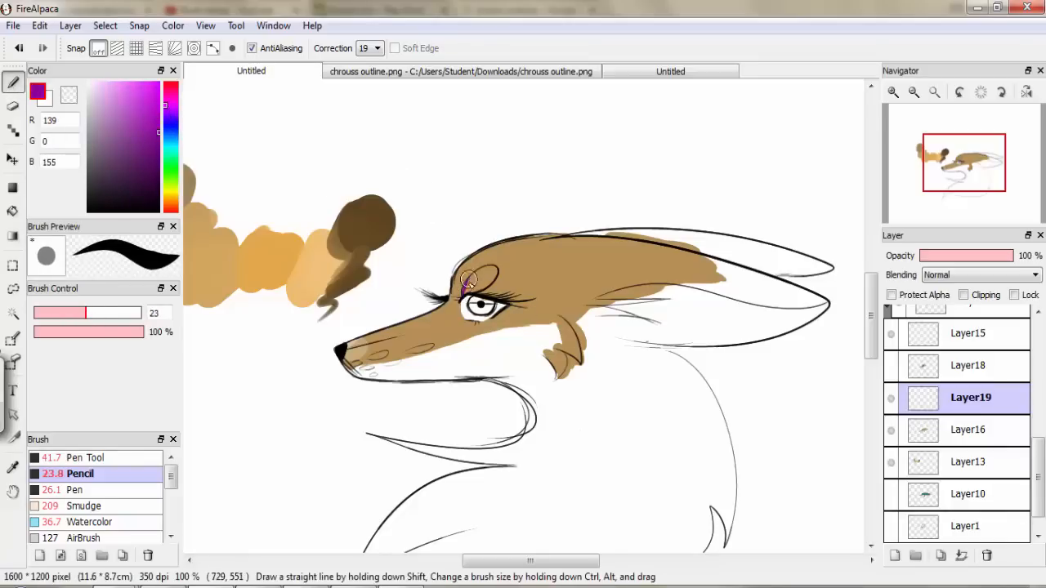
# Step: Paint purple (139,0,155) shading on the brow and muzzle, removing the forehead patches
pyautogui.moveTo(466, 278); pyautogui.dragTo(486, 290)
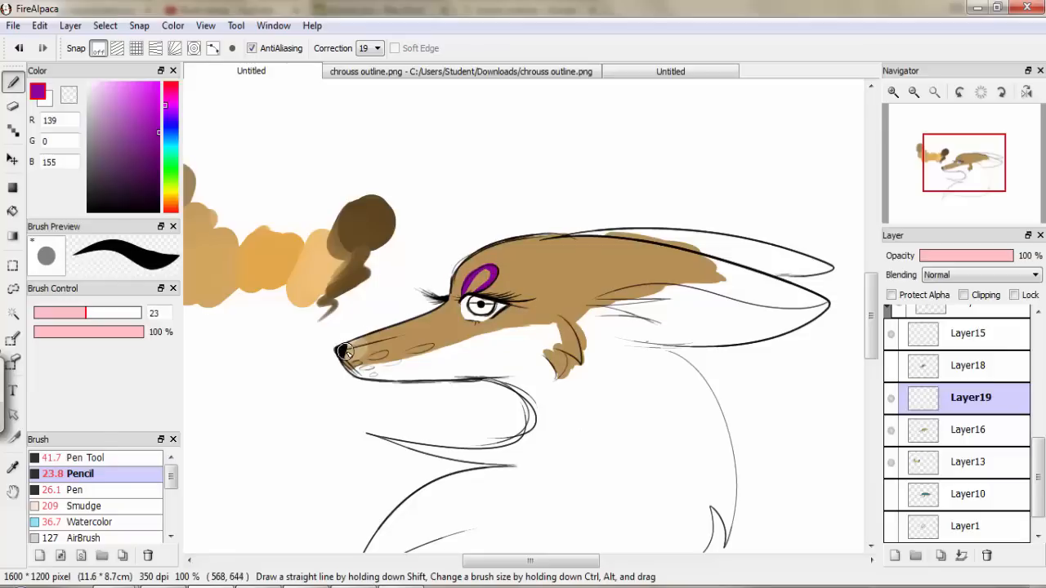
pyautogui.moveTo(348, 353); pyautogui.dragTo(417, 323)
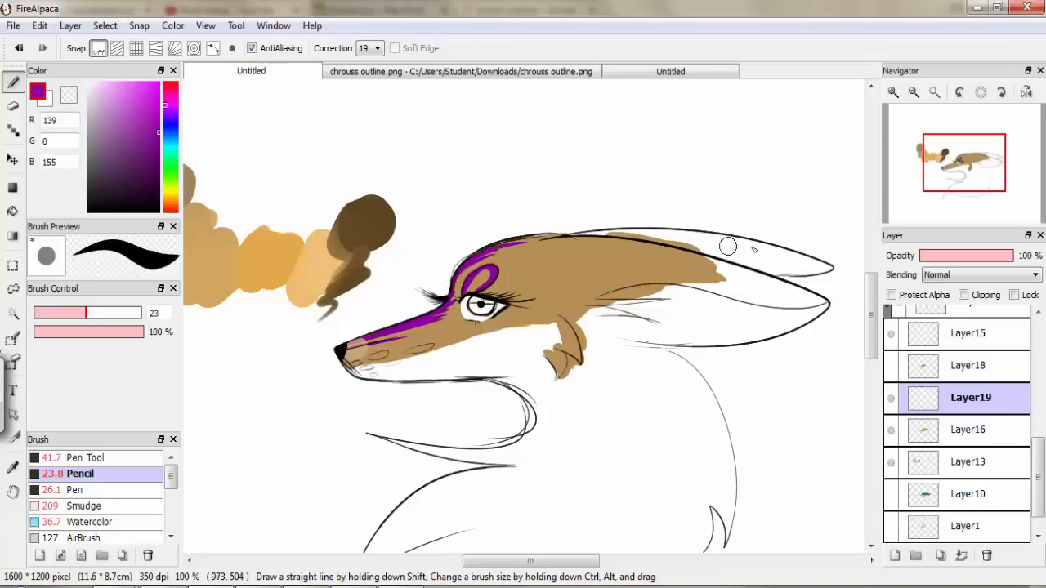
pyautogui.moveTo(727, 247); pyautogui.dragTo(531, 241)
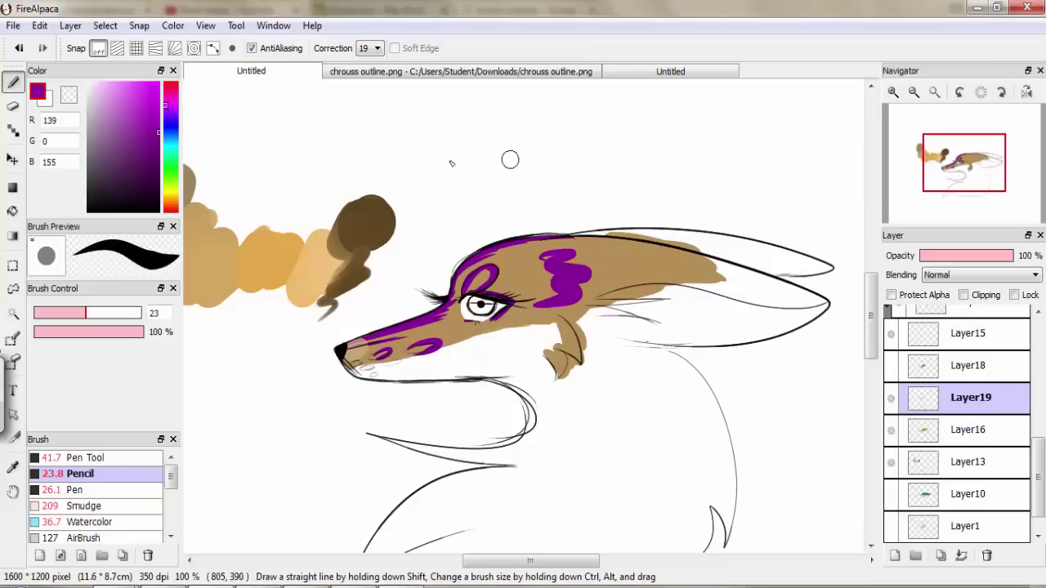
pyautogui.click(19, 48)
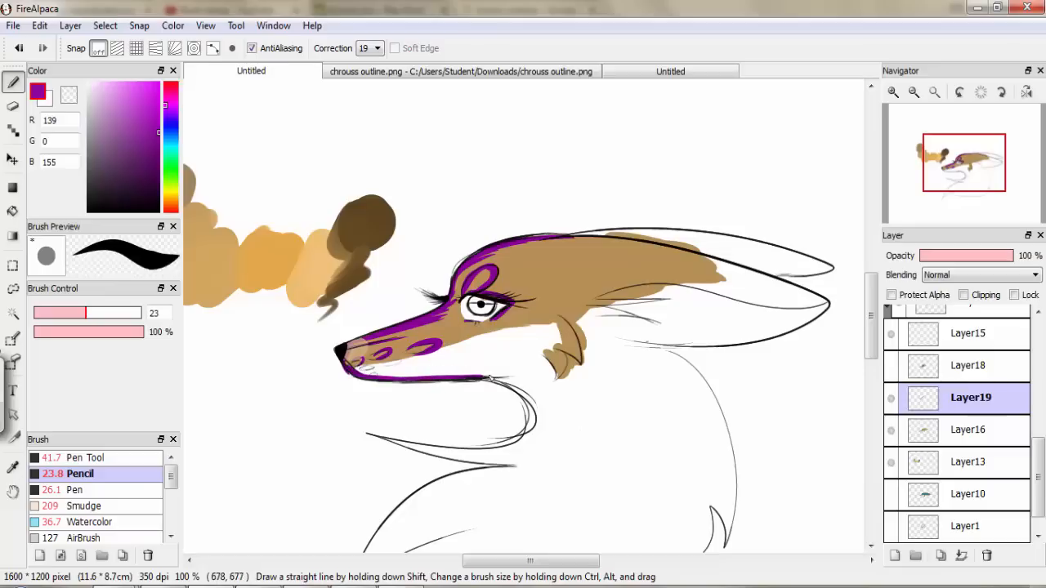
# Step: Set the purple shading layer to Multiply blending at 34% opacity
pyautogui.click(978, 275)
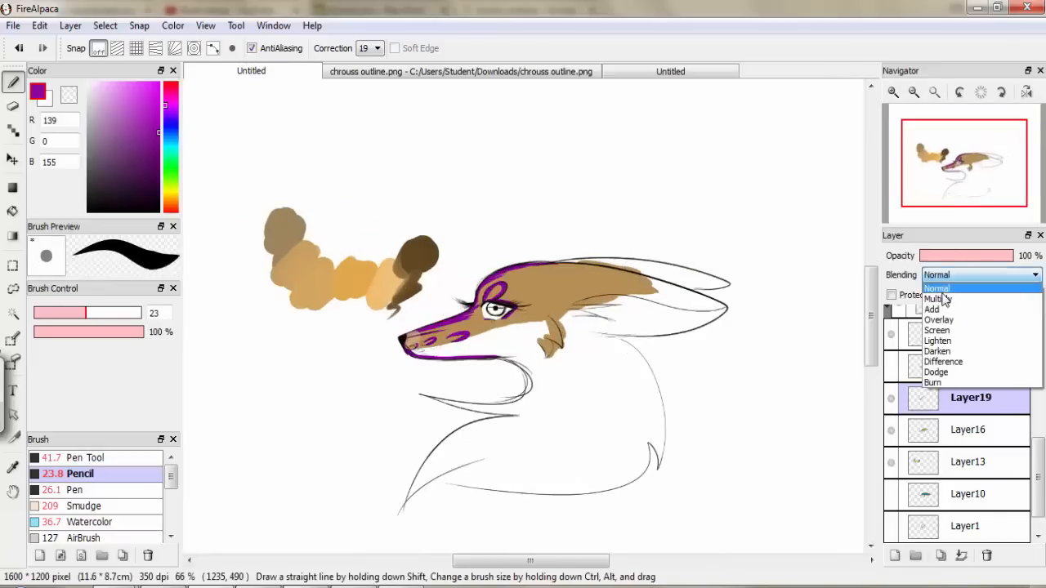
pyautogui.click(935, 299)
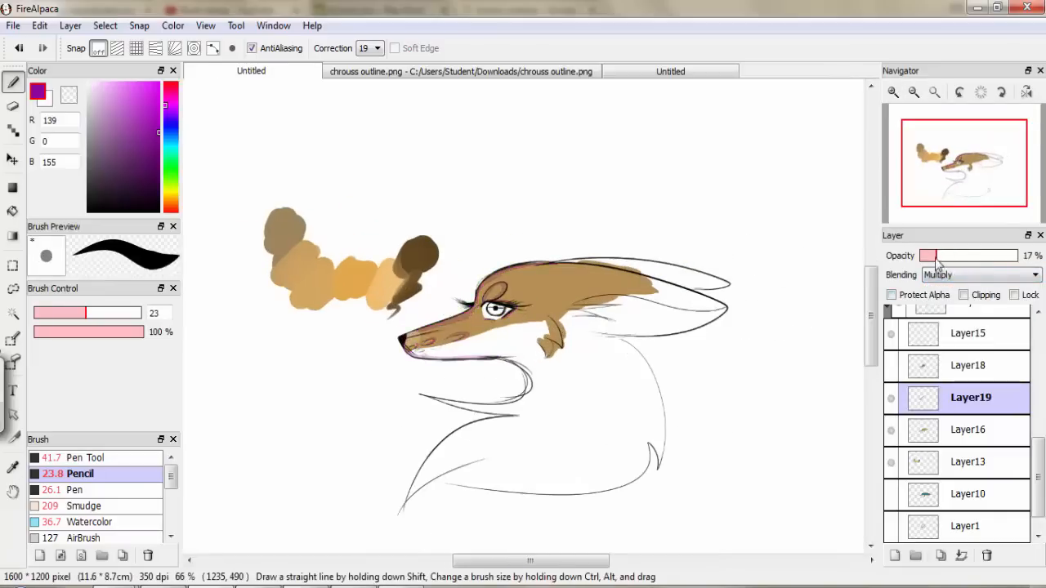
pyautogui.moveTo(930, 255); pyautogui.dragTo(948, 255)
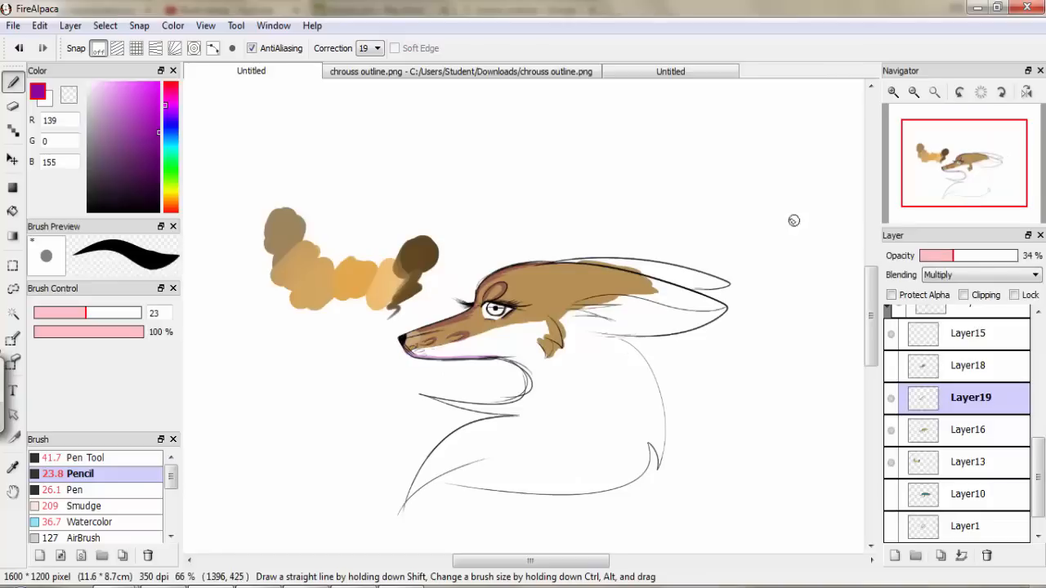
pyautogui.moveTo(948, 256); pyautogui.dragTo(932, 256)
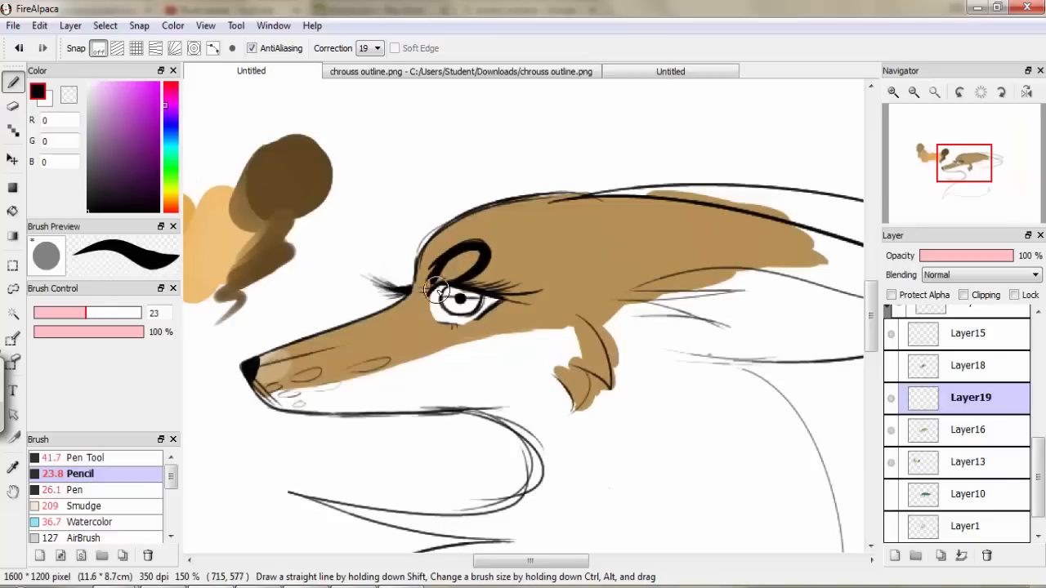
# Step: Paint bold black strokes along the top of the fox's muzzle
pyautogui.moveTo(437, 292); pyautogui.dragTo(276, 350)
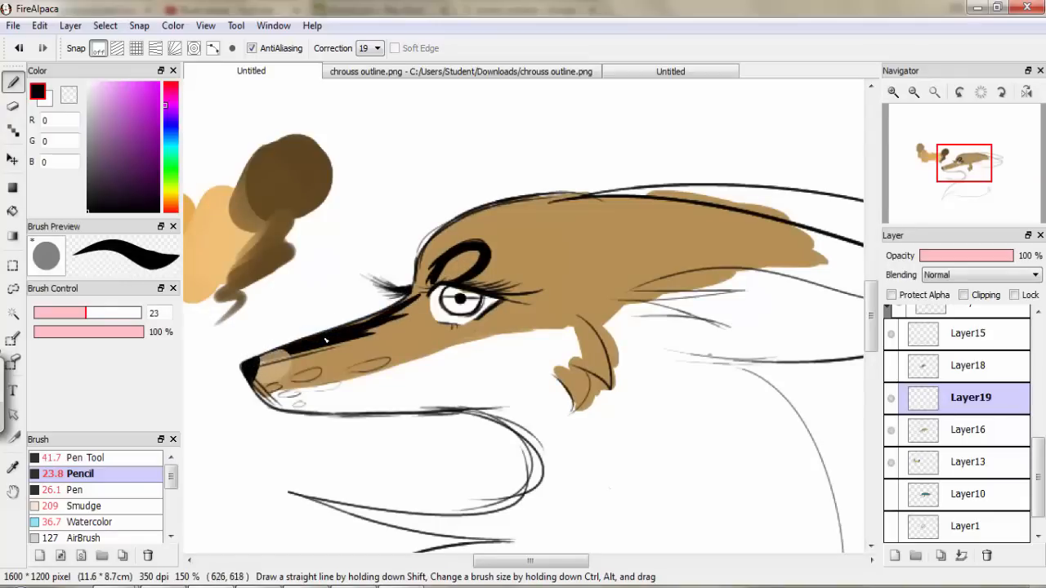
pyautogui.moveTo(335, 343); pyautogui.dragTo(429, 245)
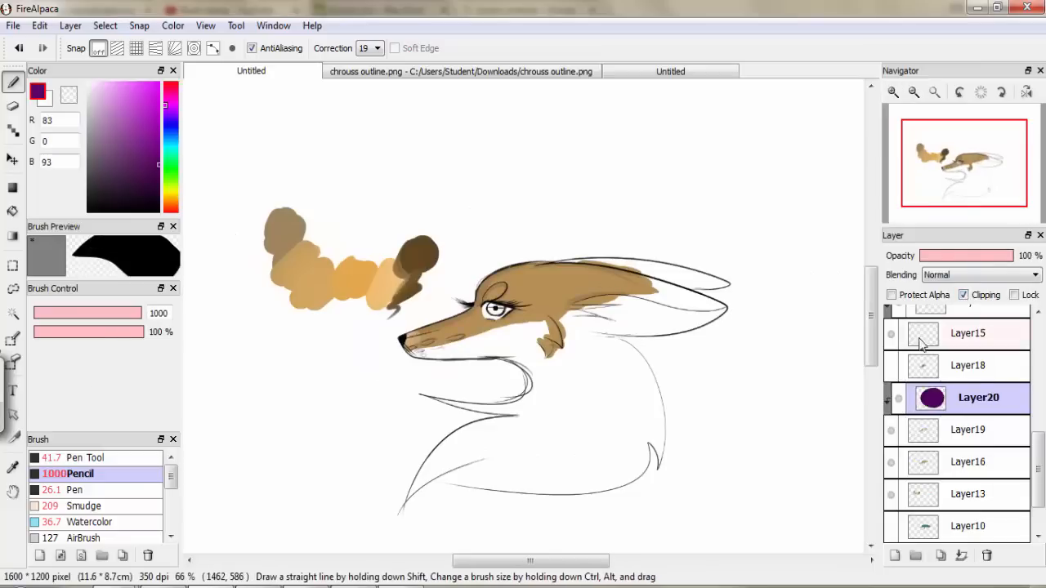
# Step: On the second canvas, paint a spiky medium-blue starburst with a 303 px Pencil
pyautogui.click(968, 462)
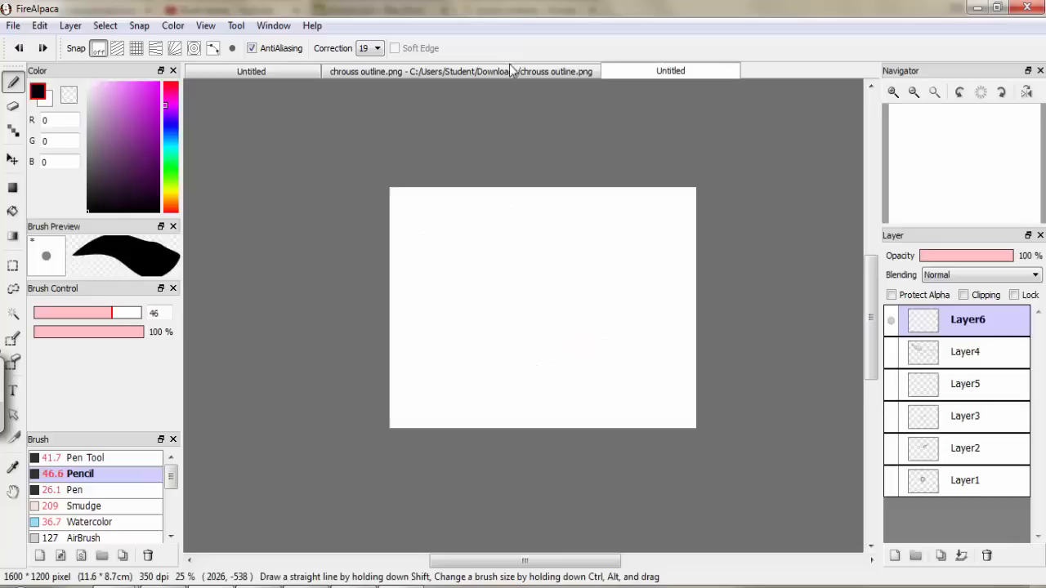
pyautogui.moveTo(417, 248); pyautogui.dragTo(650, 264)
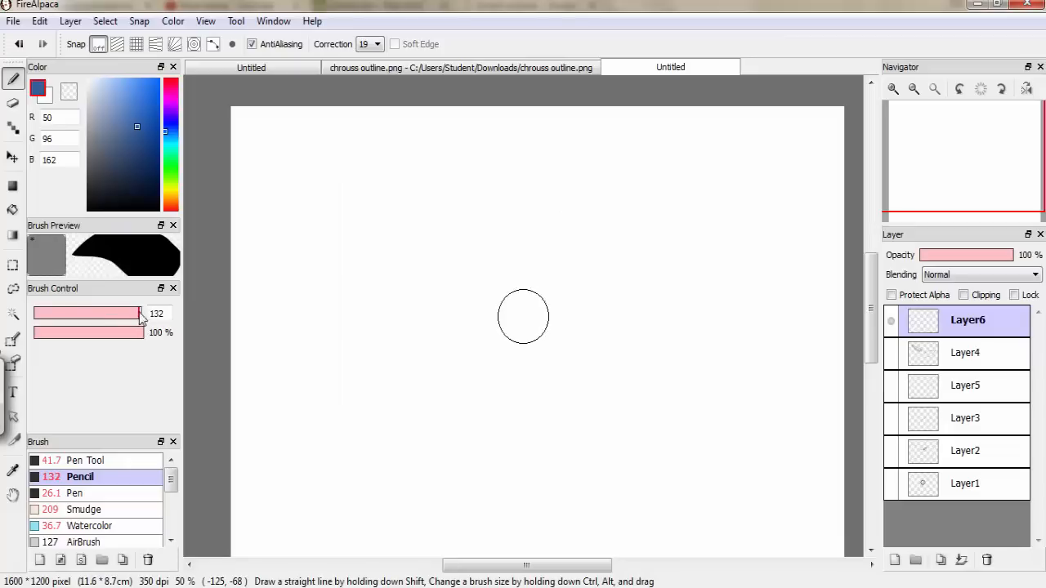
pyautogui.click(285, 168)
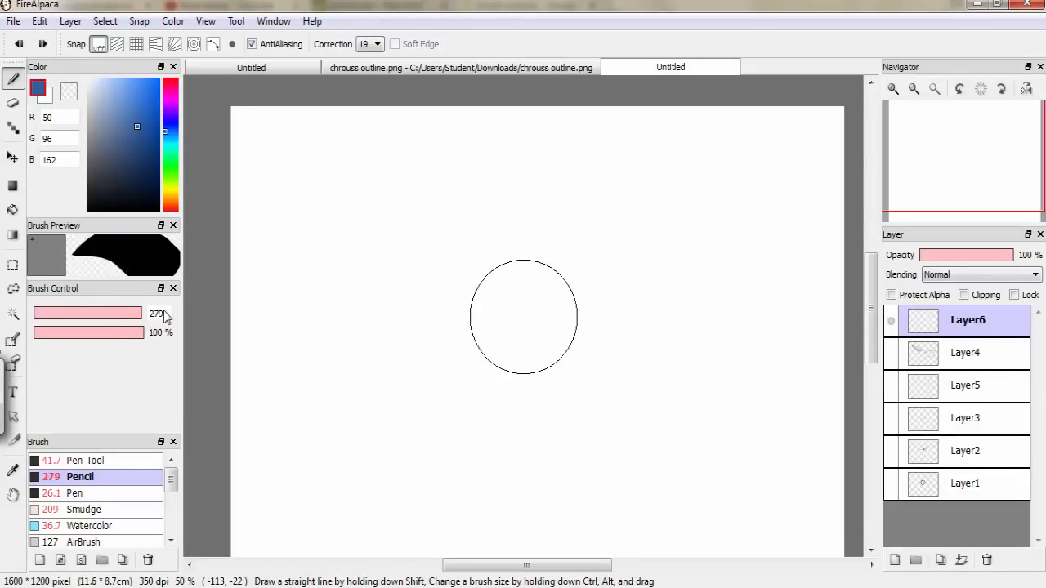
pyautogui.moveTo(458, 335); pyautogui.dragTo(564, 266)
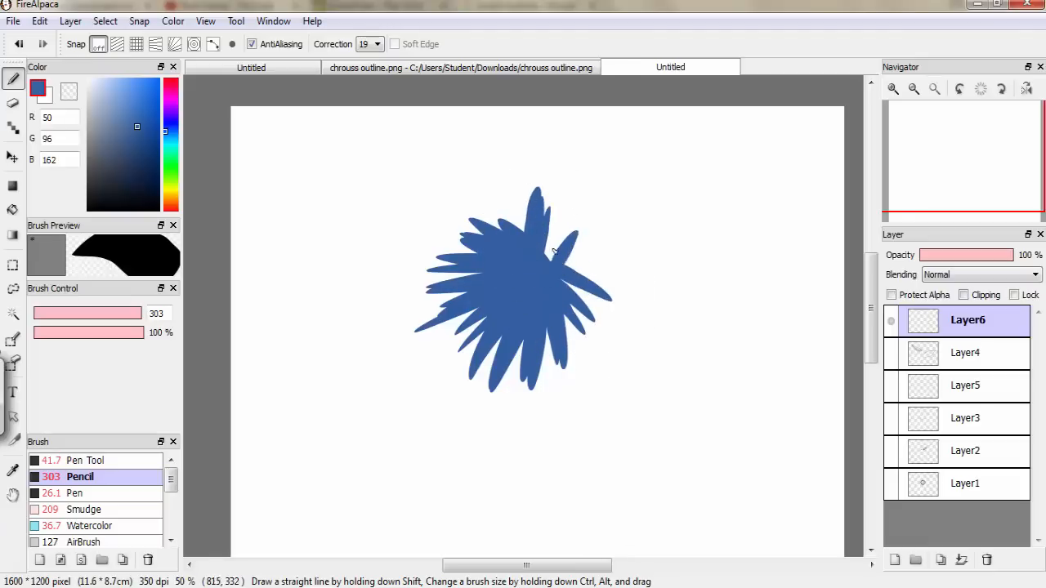
pyautogui.moveTo(572, 245); pyautogui.dragTo(621, 261)
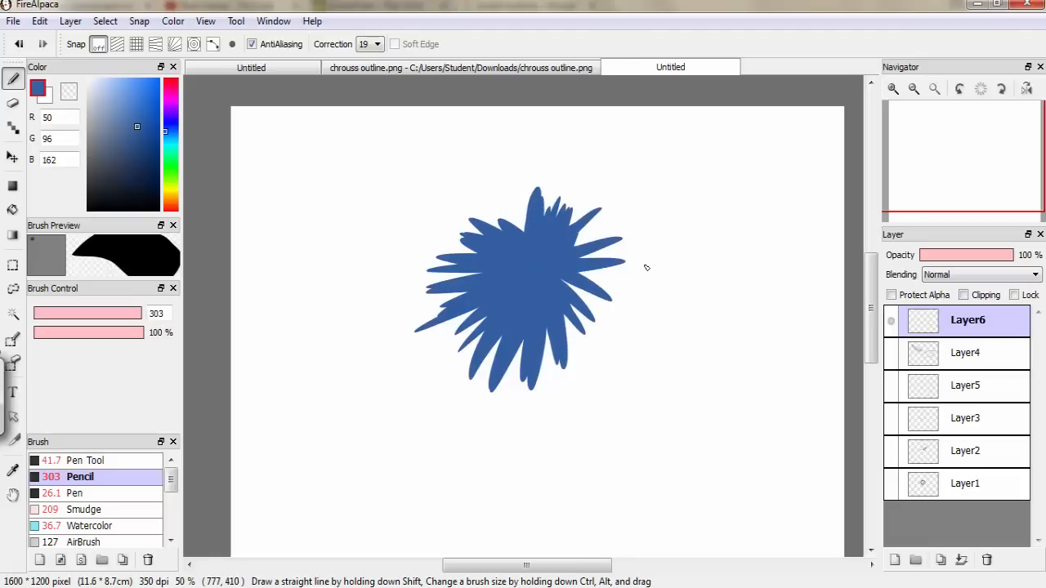
# Step: Set up a larger Watercolor brush at 30% opacity with a darker blue
pyautogui.click(90, 526)
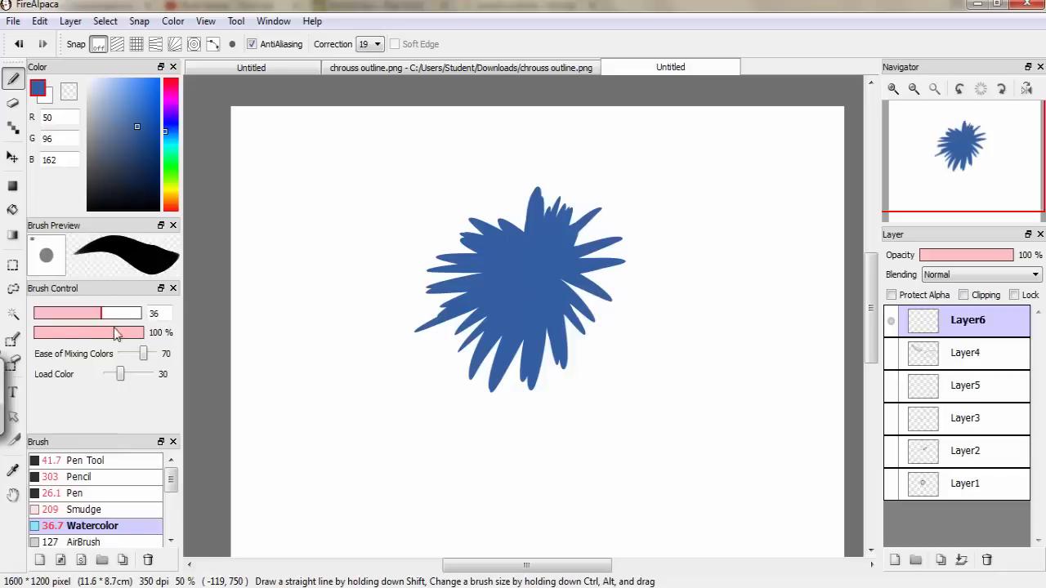
pyautogui.moveTo(143, 332); pyautogui.dragTo(49, 333)
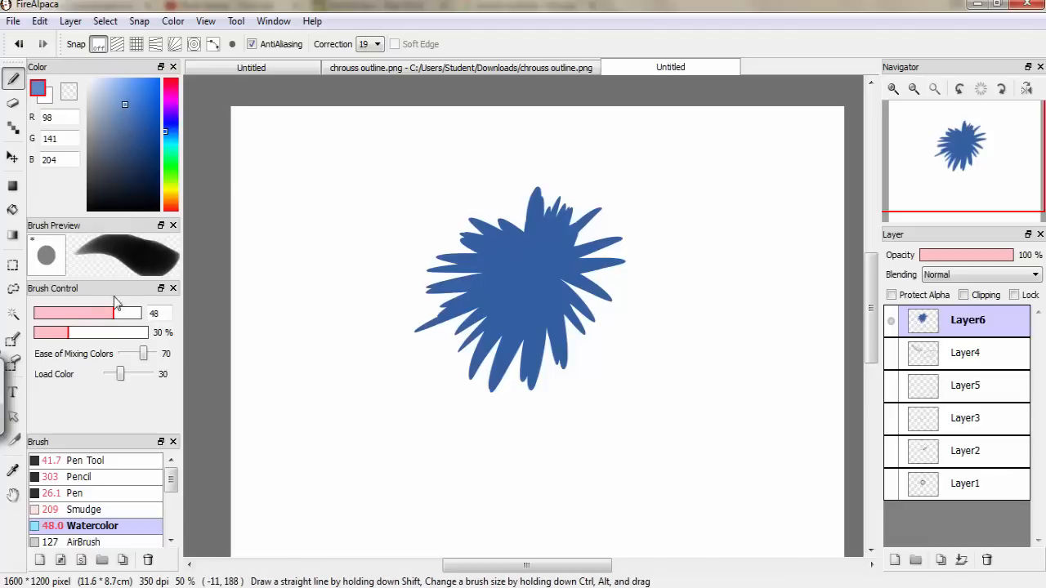
pyautogui.moveTo(90, 313); pyautogui.dragTo(136, 313)
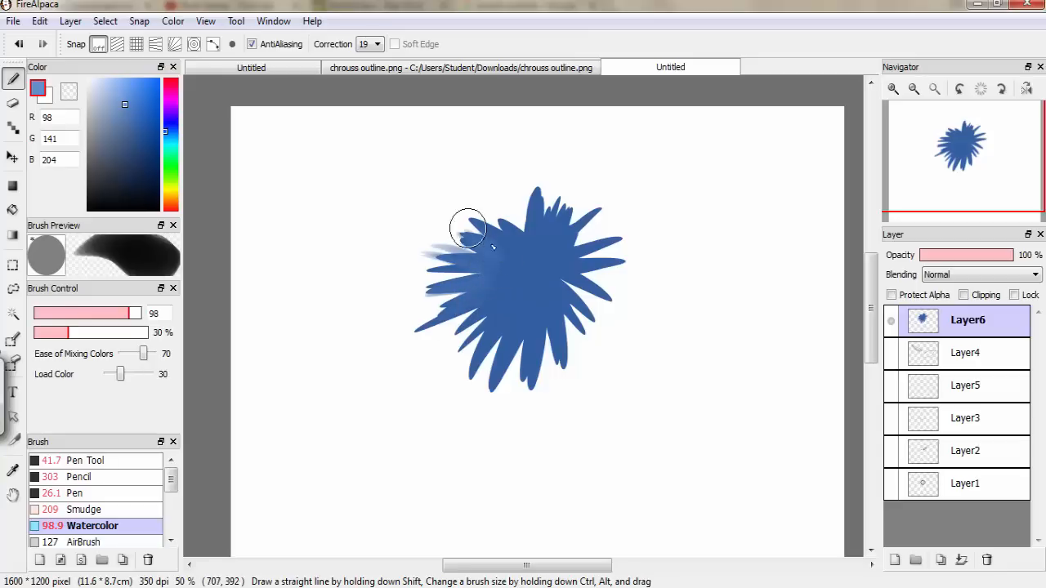
pyautogui.click(138, 124)
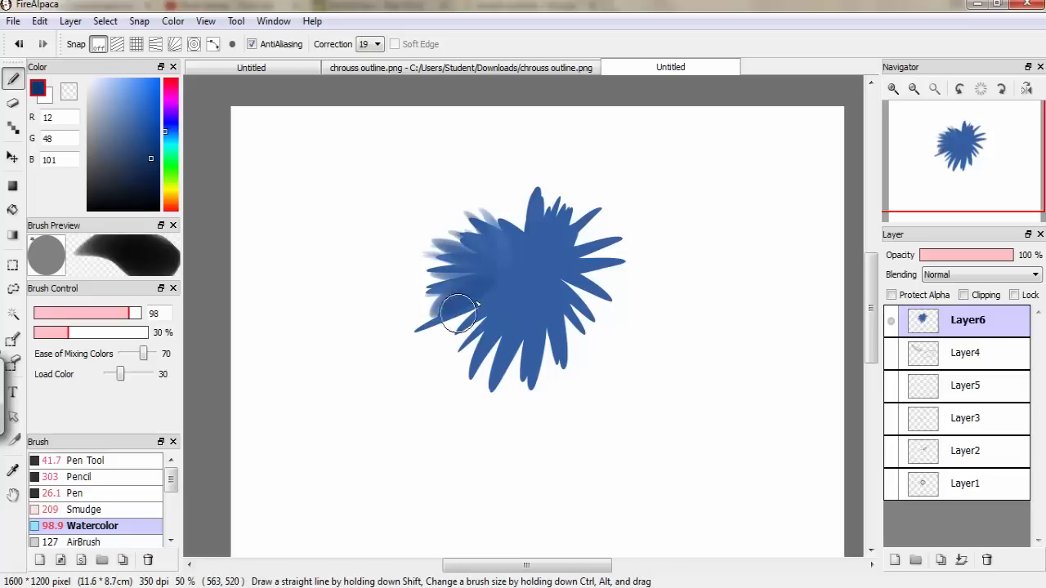
# Step: Blend darker blue watercolour over the ball, deepening the centre, then add a layer with white selected
pyautogui.moveTo(458, 315); pyautogui.dragTo(438, 217)
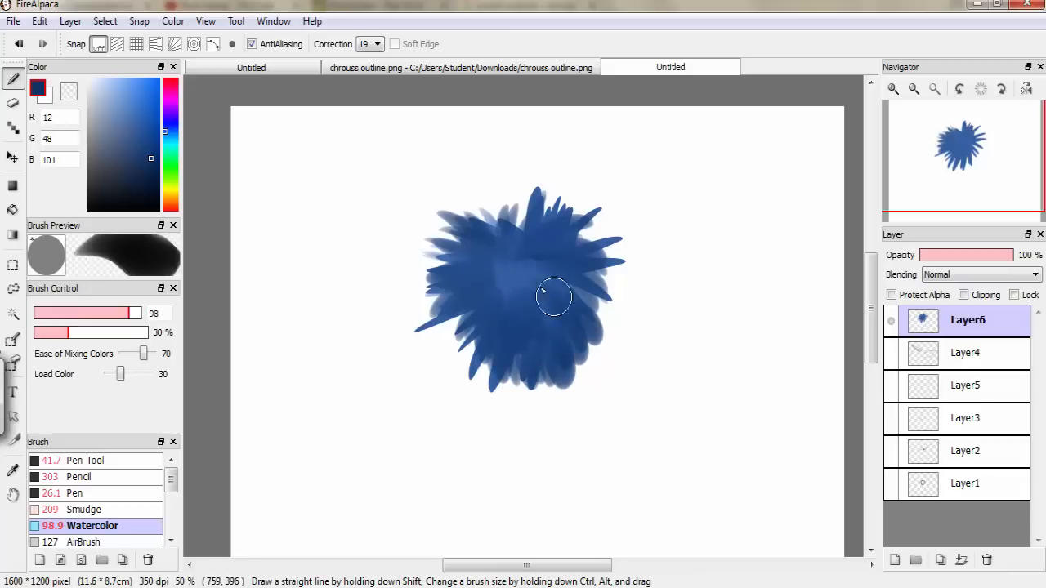
pyautogui.moveTo(554, 296); pyautogui.dragTo(480, 328)
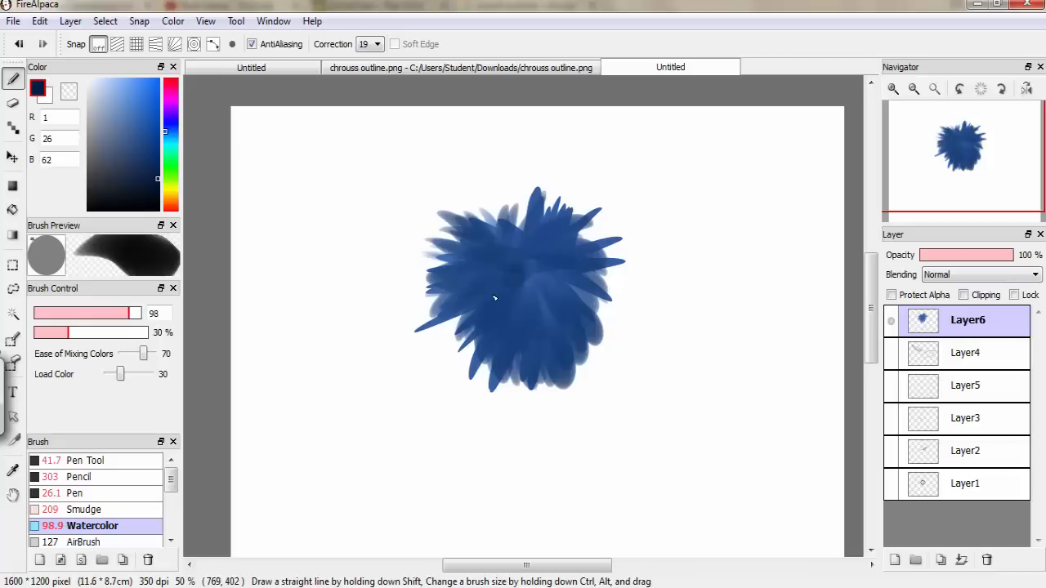
pyautogui.moveTo(530, 282)
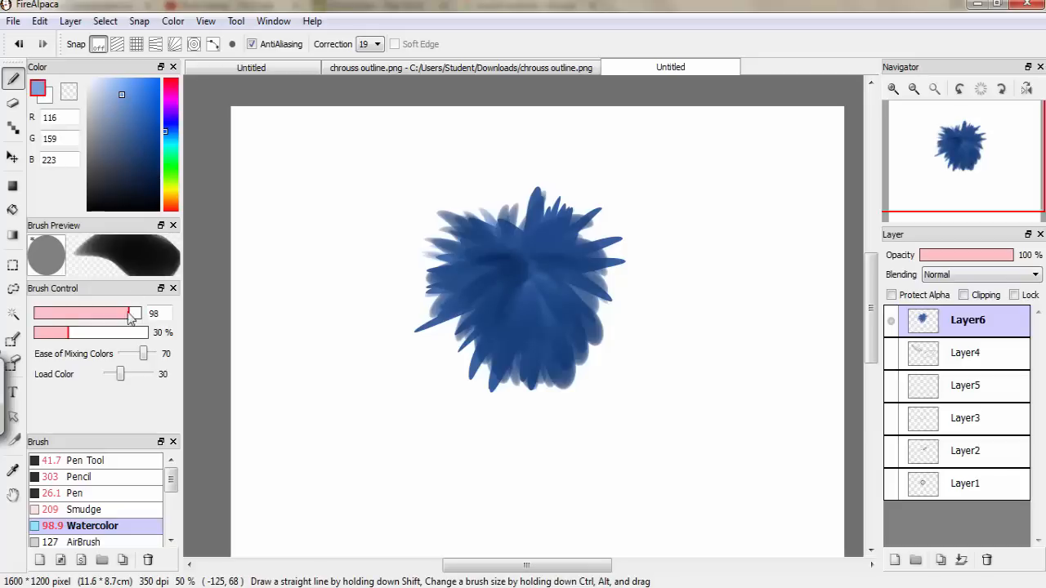
pyautogui.moveTo(131, 313); pyautogui.dragTo(147, 313)
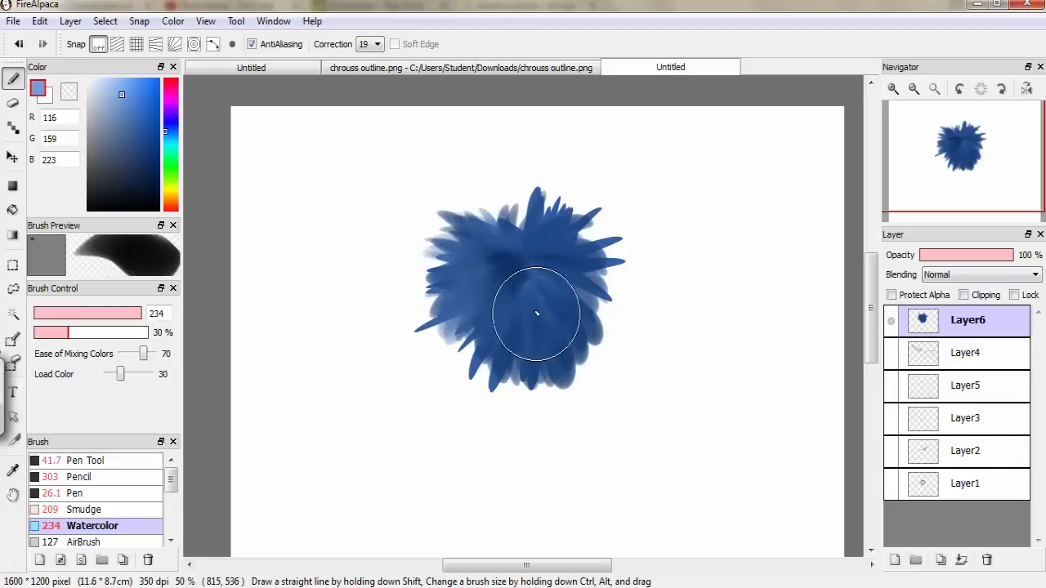
pyautogui.moveTo(537, 314); pyautogui.dragTo(572, 216)
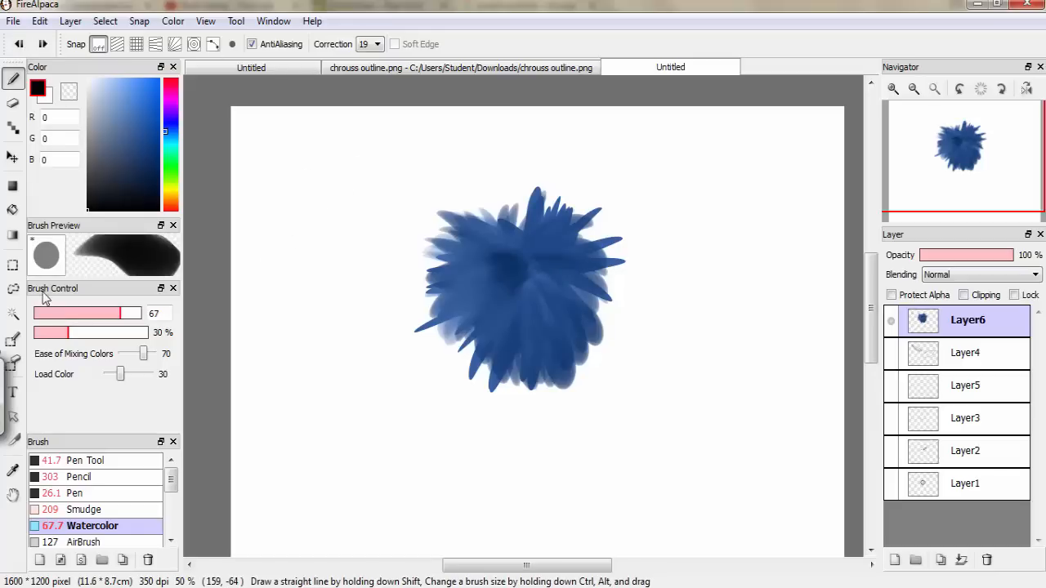
pyautogui.click(40, 90)
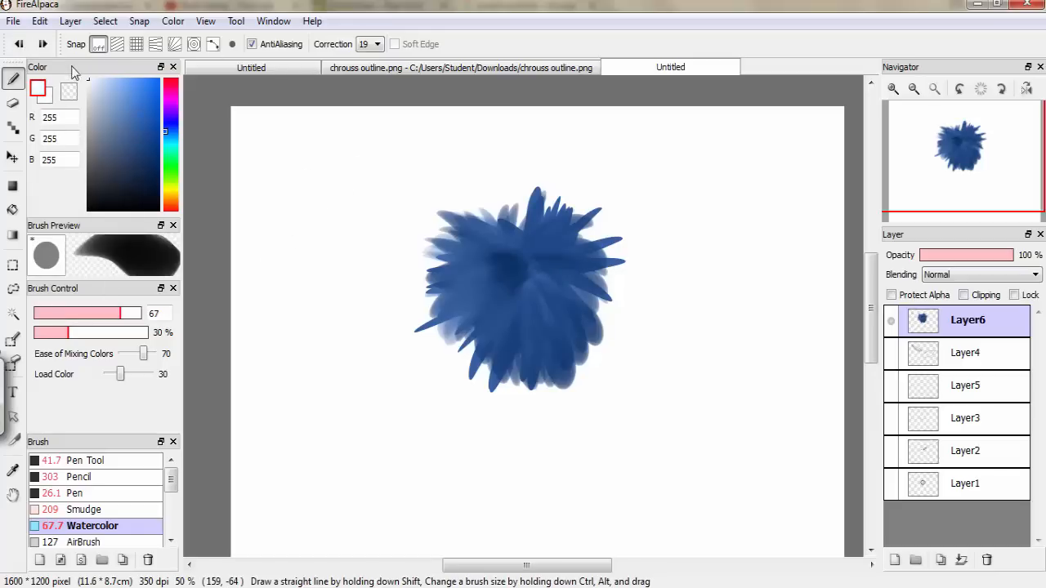
pyautogui.click(895, 560)
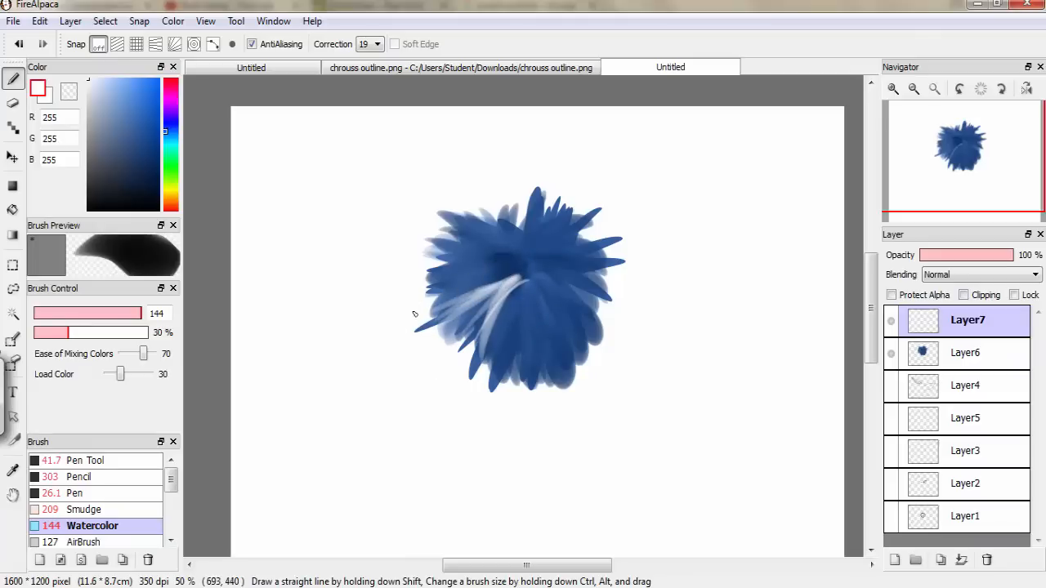
pyautogui.moveTo(402, 290)
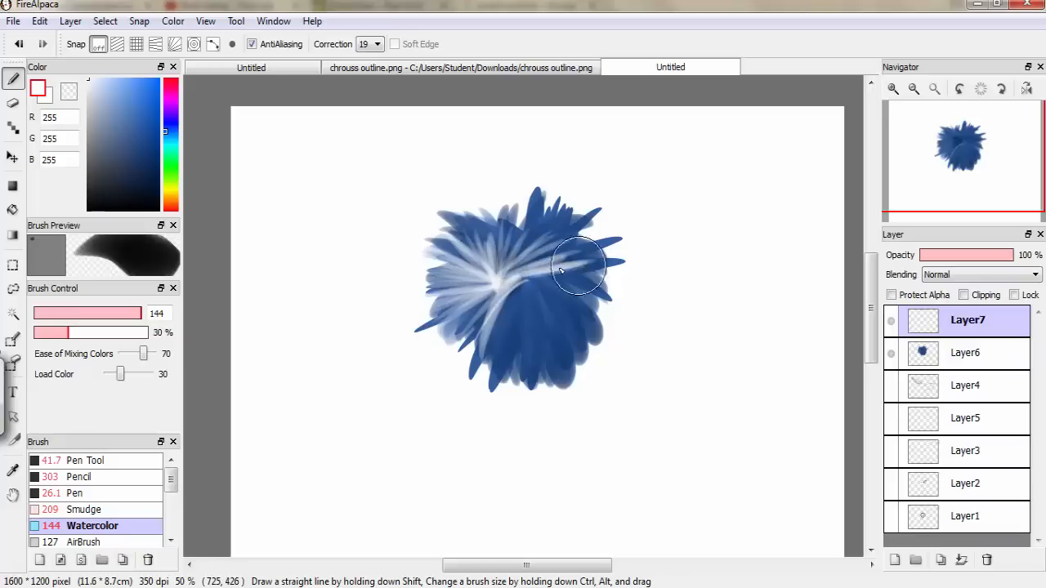
# Step: Paint white highlight streaks across the ball on Layer7, faded to 36% opacity
pyautogui.moveTo(580, 265); pyautogui.dragTo(490, 364)
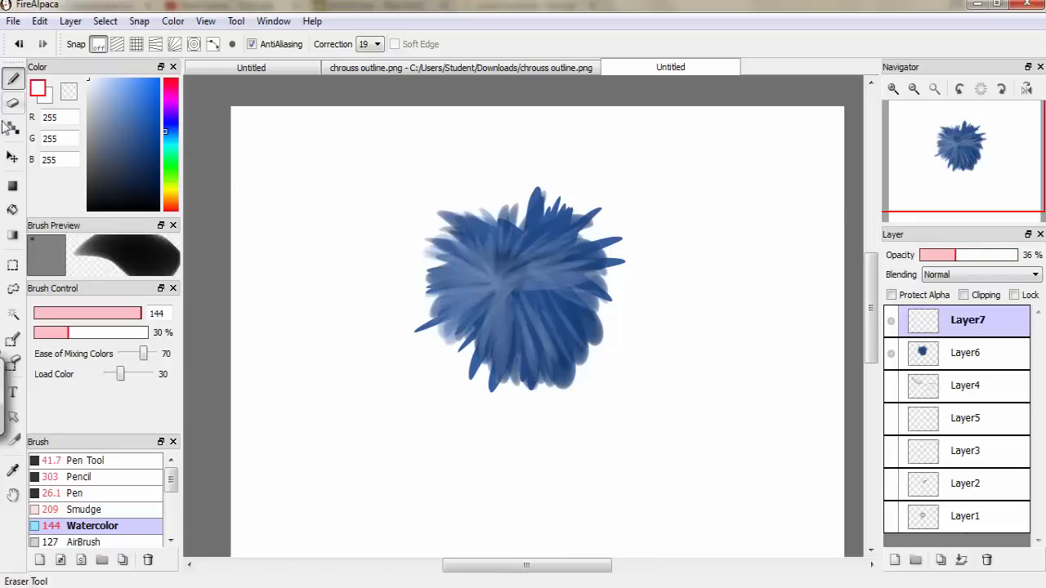
pyautogui.click(13, 156)
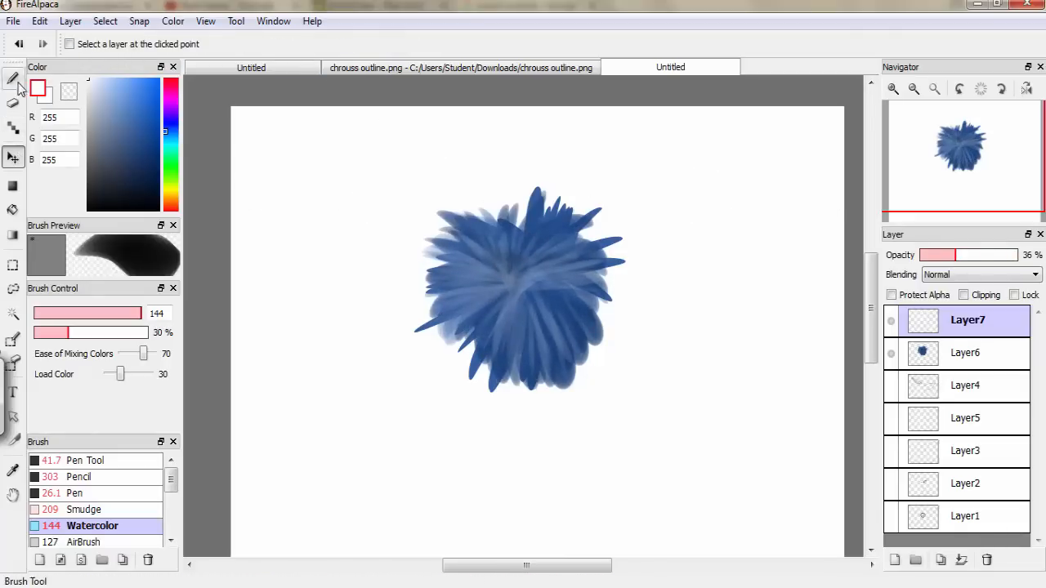
pyautogui.click(80, 476)
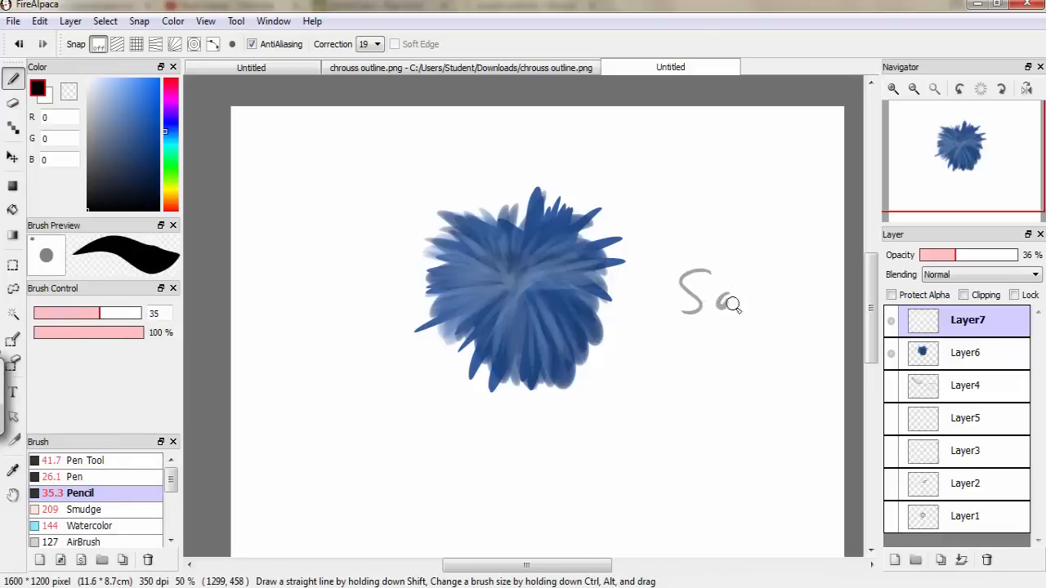
# Step: Hand-letter a word to the right of the fur ball, then erase it
pyautogui.moveTo(720, 311); pyautogui.dragTo(784, 294)
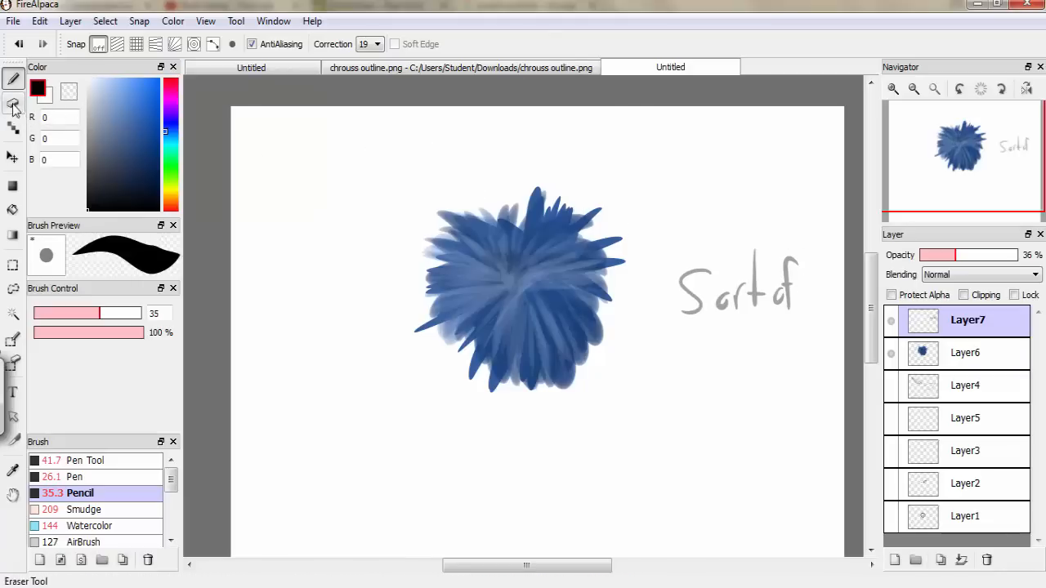
pyautogui.click(13, 104)
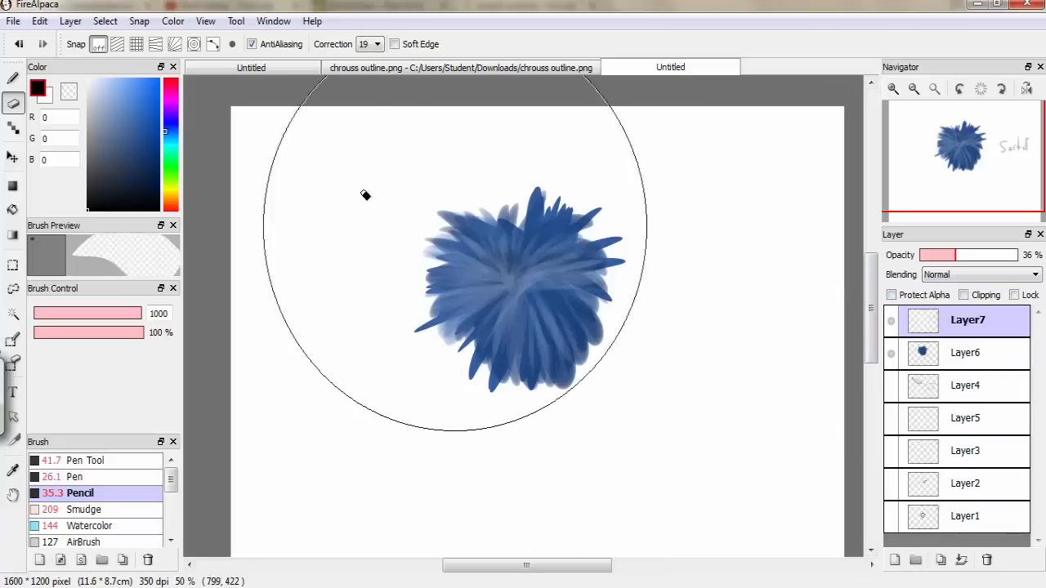
pyautogui.click(12, 79)
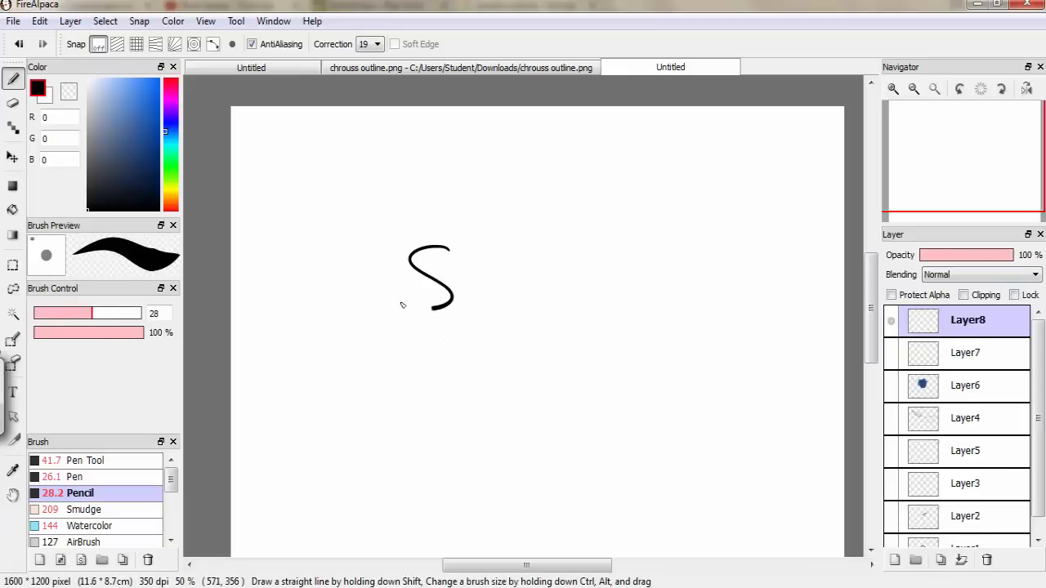
# Step: Letter 'Subscribe!' on Layer8, clear it, and letter 'Ask questions' instead
pyautogui.moveTo(453, 278); pyautogui.dragTo(572, 294)
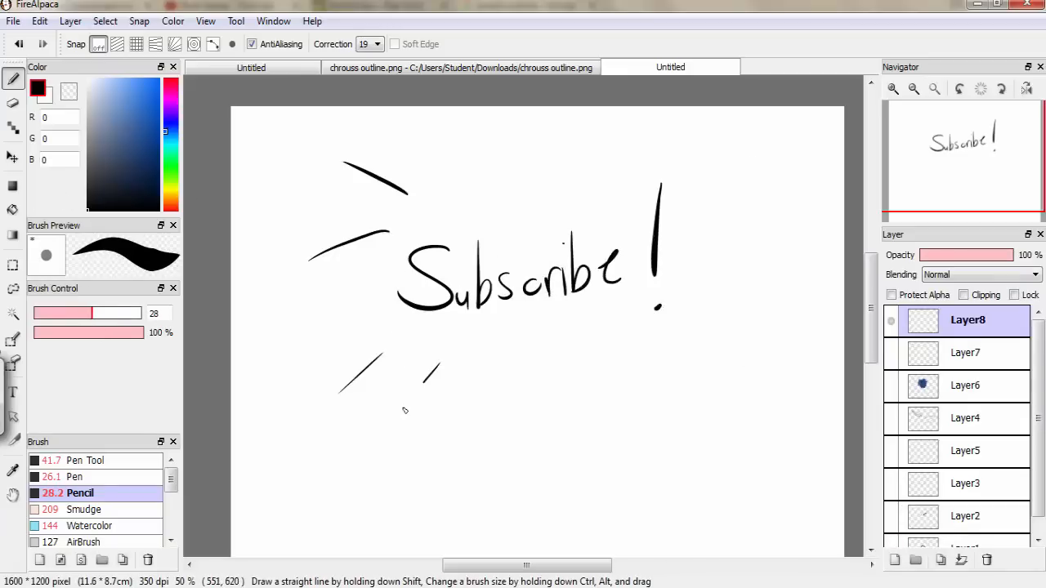
pyautogui.click(20, 44)
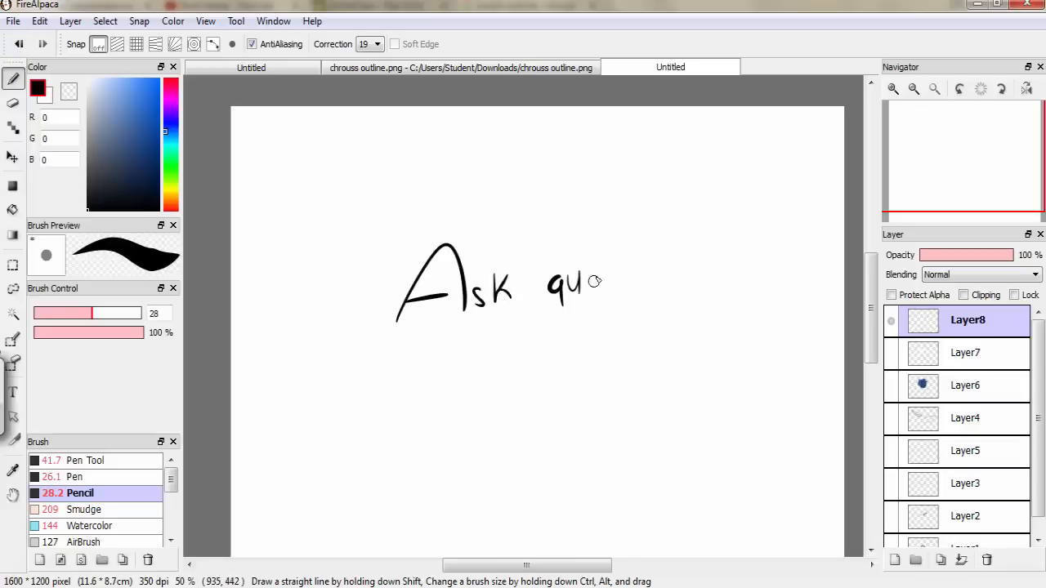
pyautogui.moveTo(573, 278); pyautogui.dragTo(698, 253)
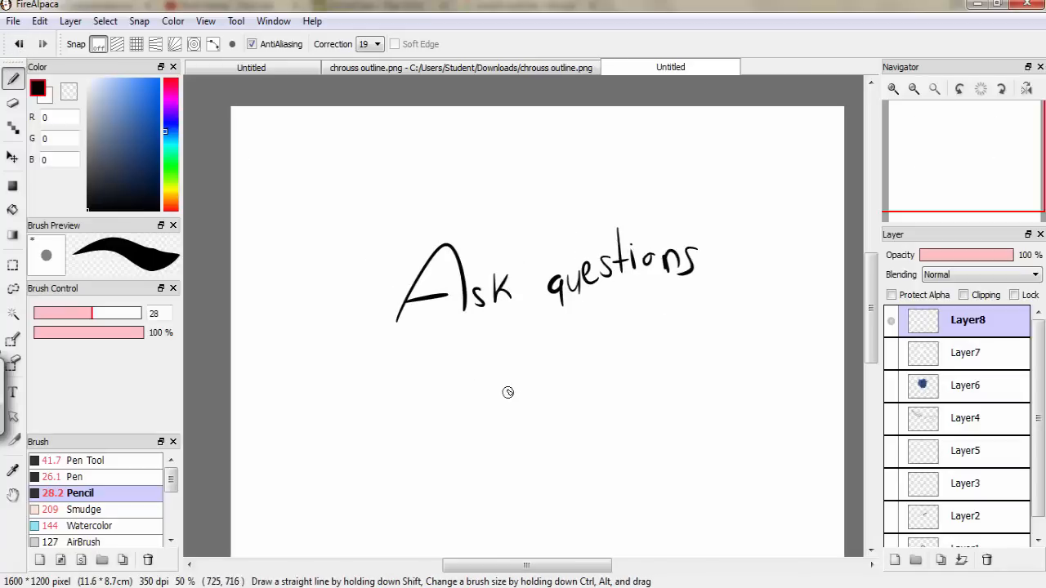